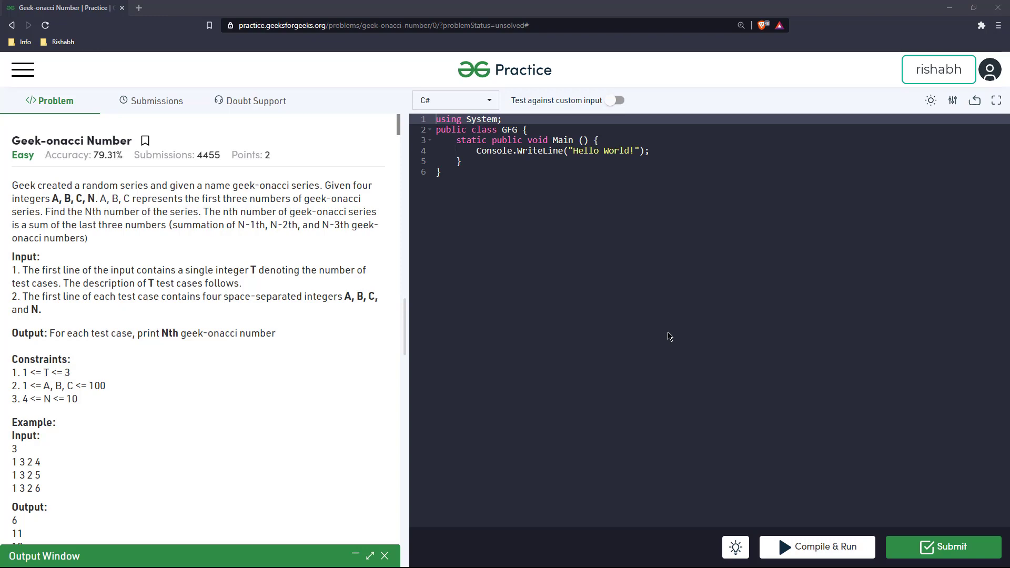
{"action": "mouse_move", "coordinate": [663, 320]}
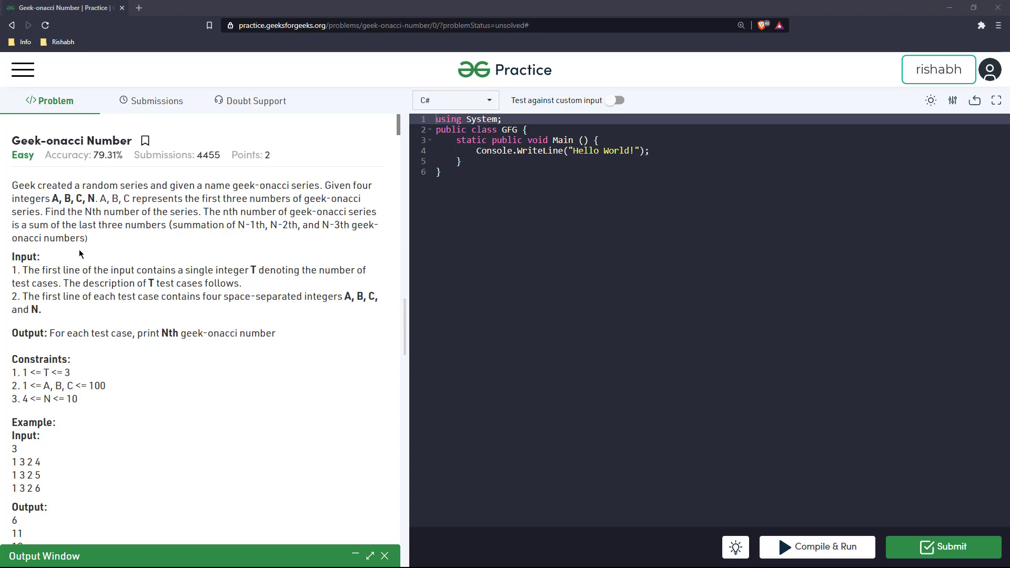
{"action": "mouse_move", "coordinate": [191, 219]}
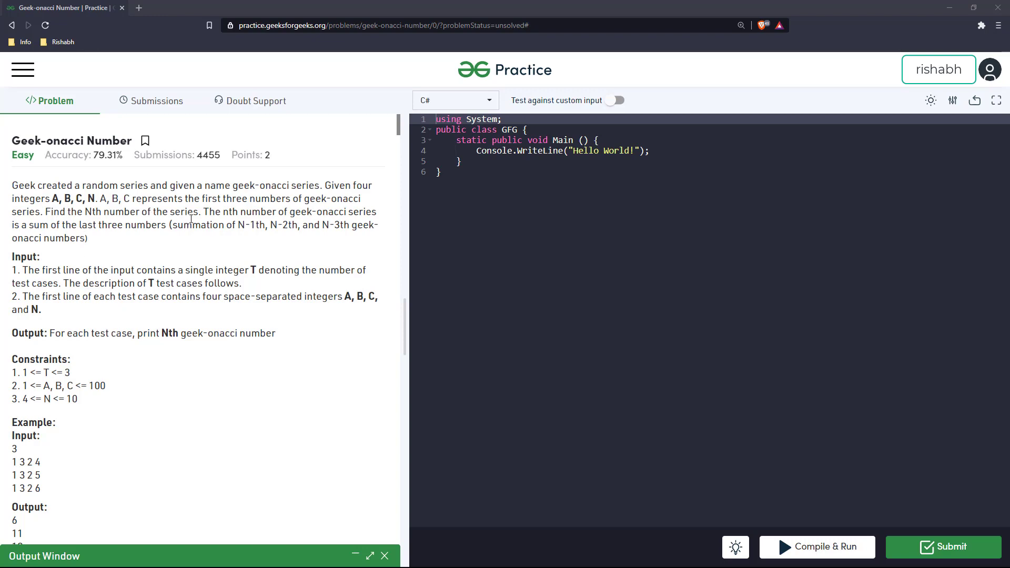
{"action": "mouse_move", "coordinate": [245, 208]}
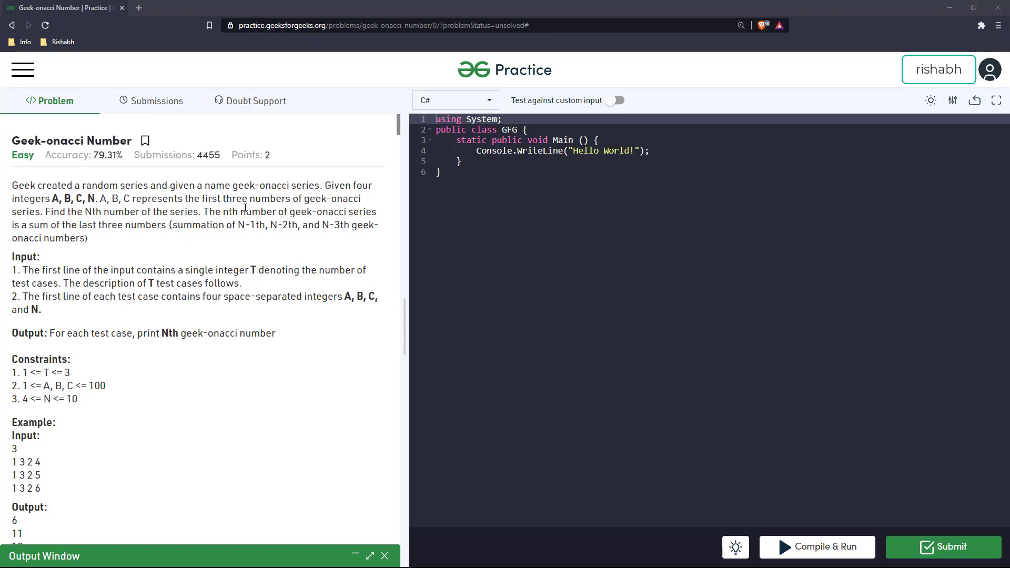
{"action": "mouse_move", "coordinate": [226, 253]}
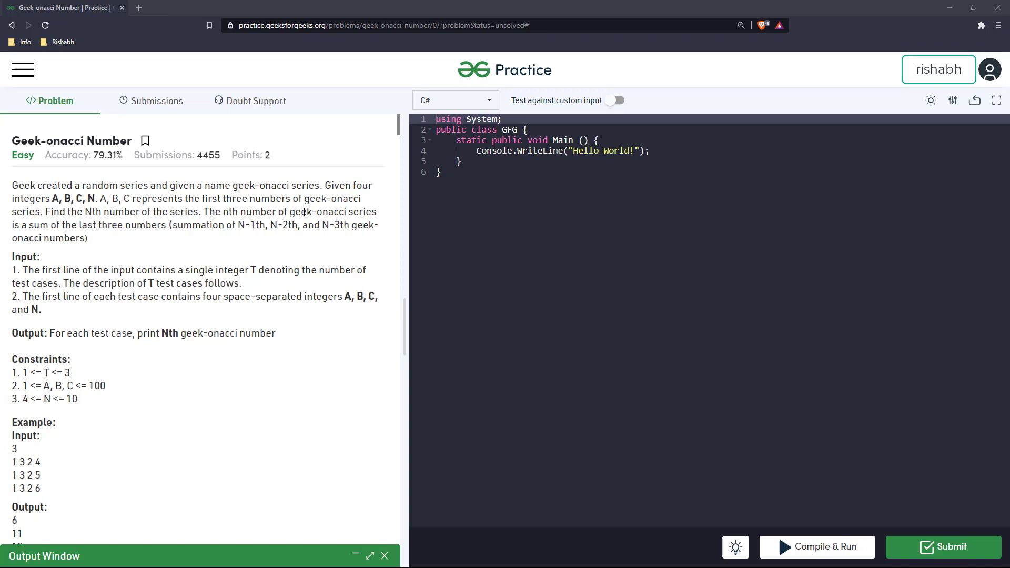
{"action": "mouse_move", "coordinate": [95, 237]}
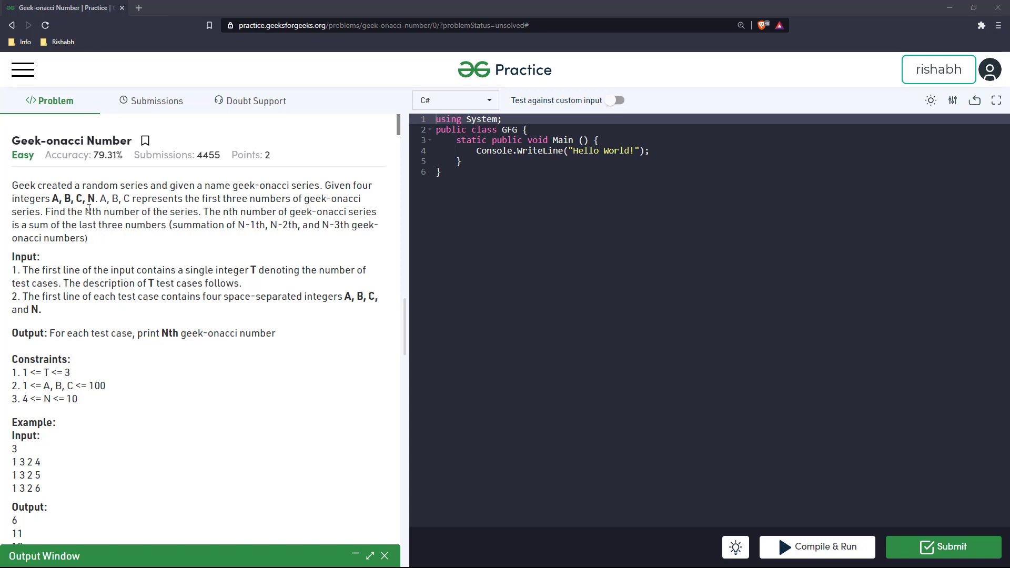
{"action": "mouse_move", "coordinate": [57, 199]}
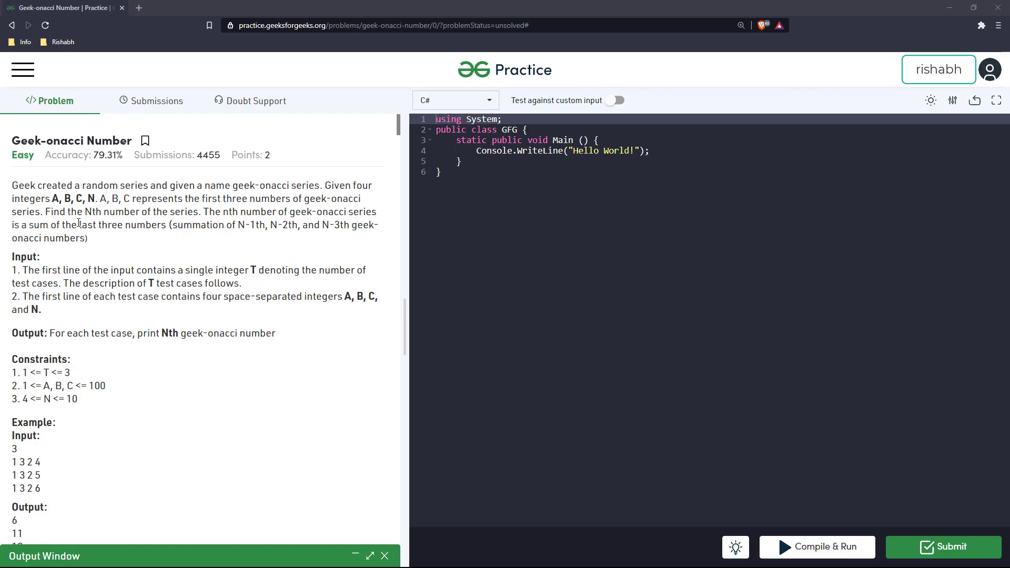
{"action": "mouse_move", "coordinate": [181, 250]}
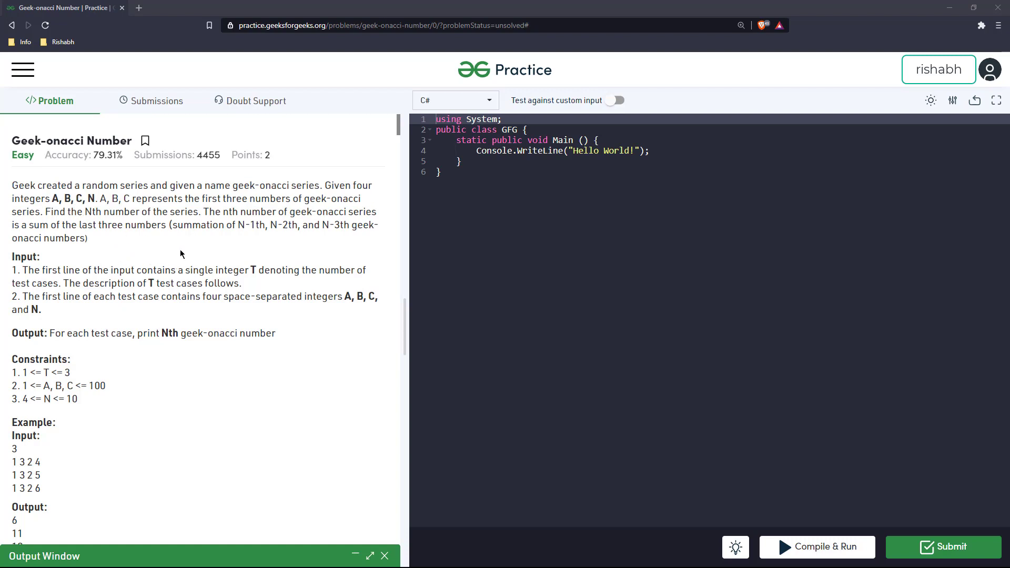
{"action": "mouse_move", "coordinate": [121, 244]}
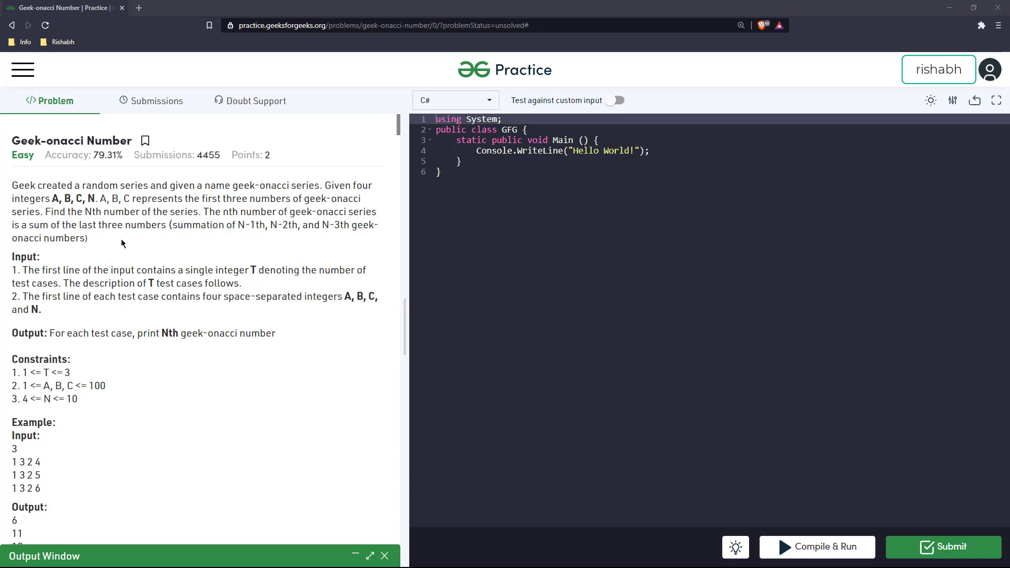
{"action": "mouse_move", "coordinate": [74, 220]}
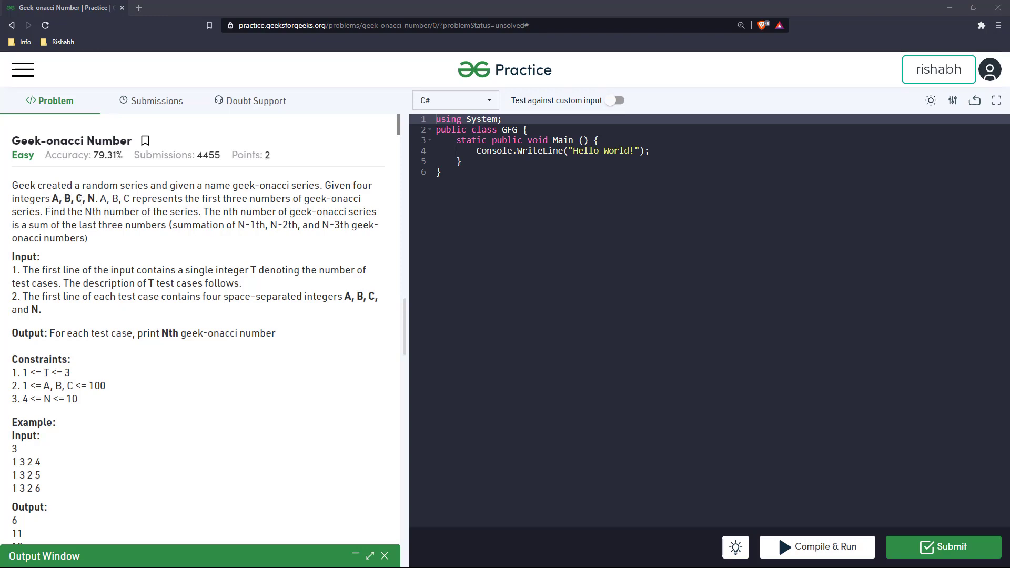
{"action": "mouse_move", "coordinate": [119, 220]}
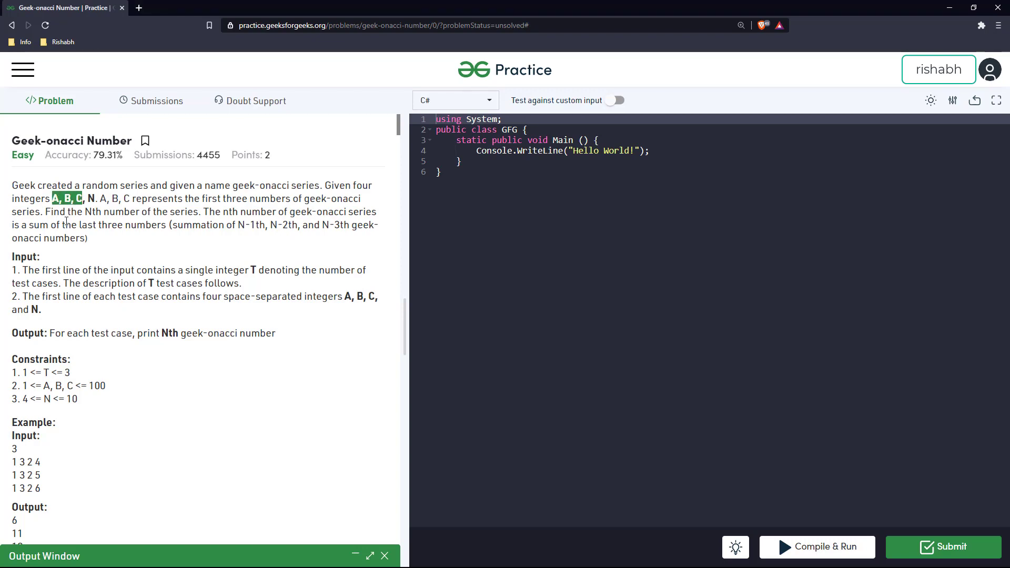
{"action": "mouse_move", "coordinate": [198, 250]}
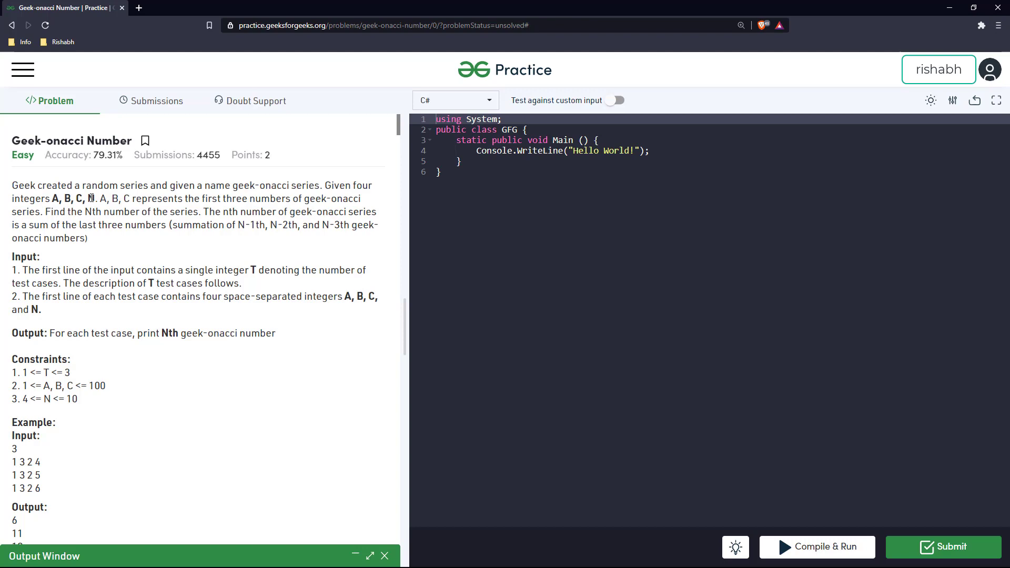
{"action": "mouse_move", "coordinate": [130, 315]}
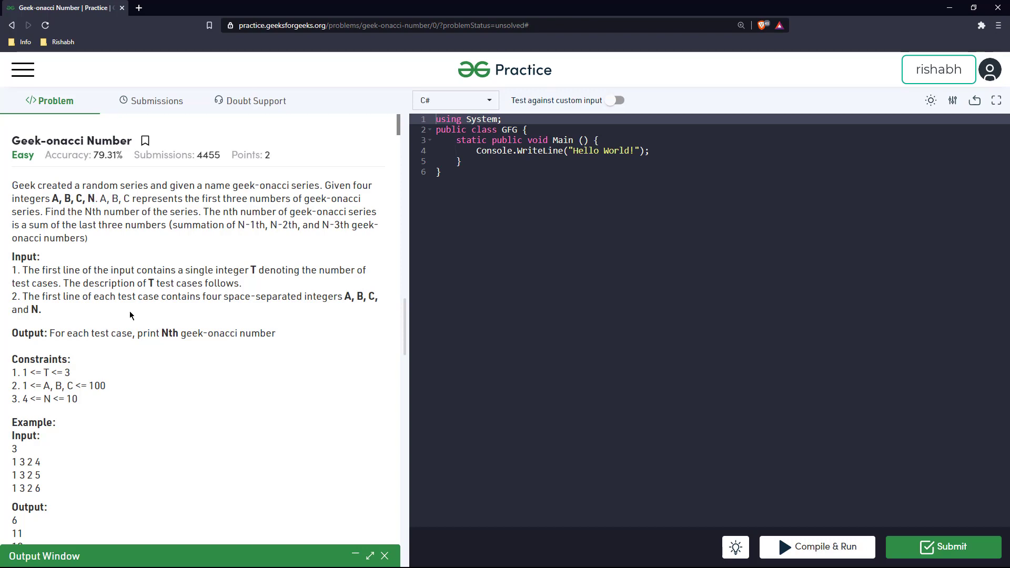
{"action": "mouse_move", "coordinate": [176, 286]}
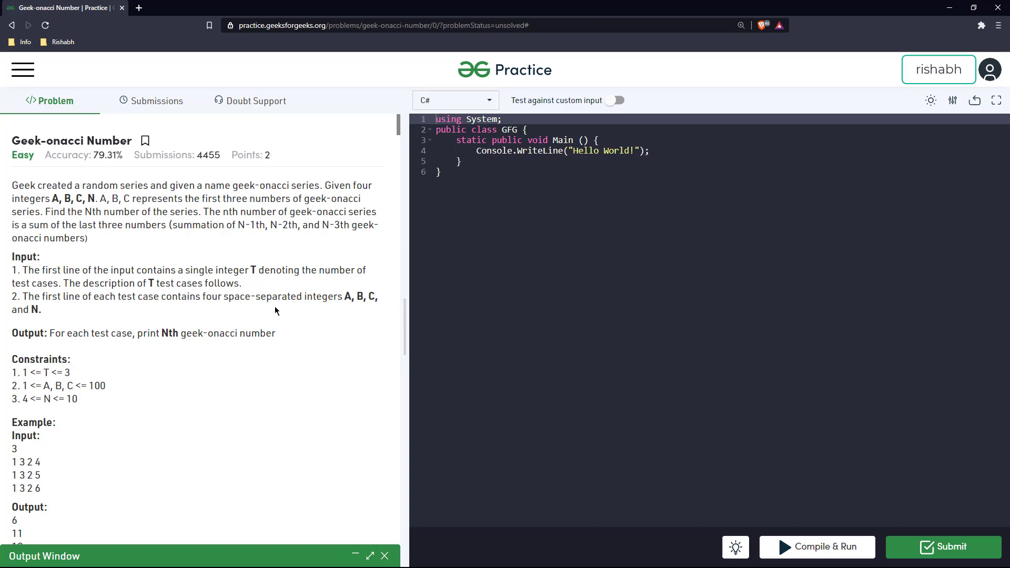
{"action": "mouse_move", "coordinate": [268, 313]}
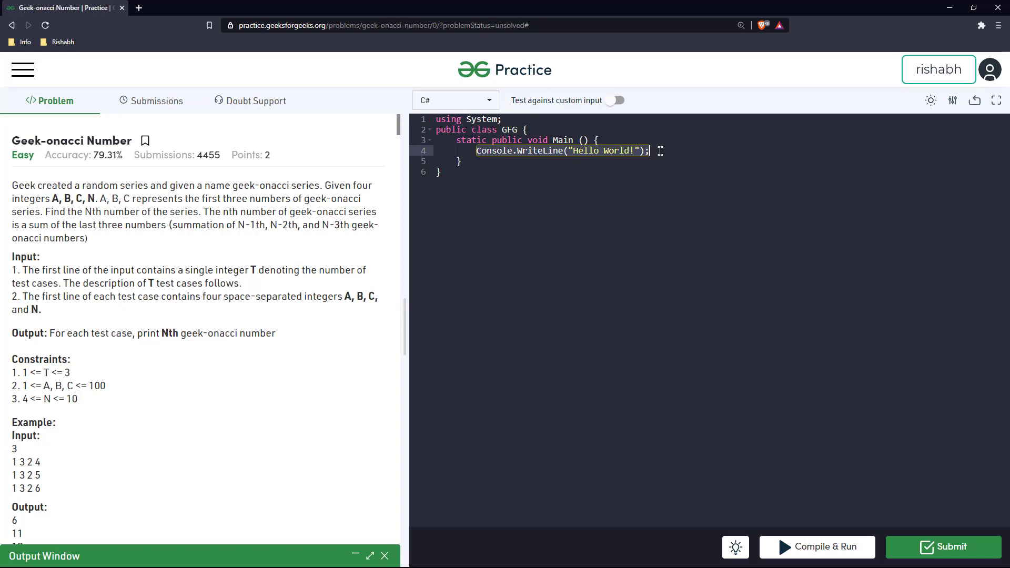
Read the test-case count with int testCases = Int32.Parse(Console.ReadLine());
{"action": "type", "text": "int testCases"}
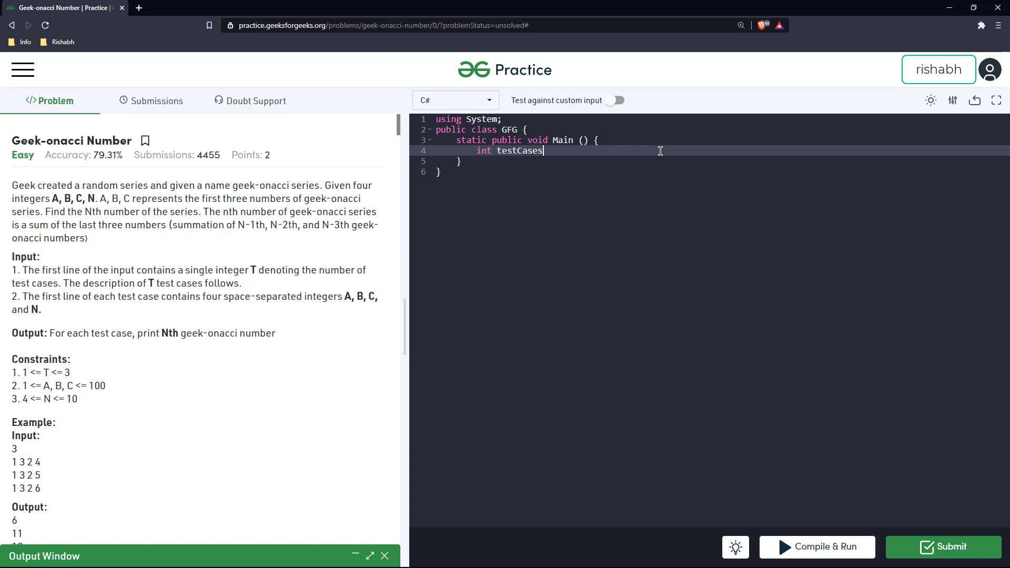
{"action": "type", "text": "= Int"}
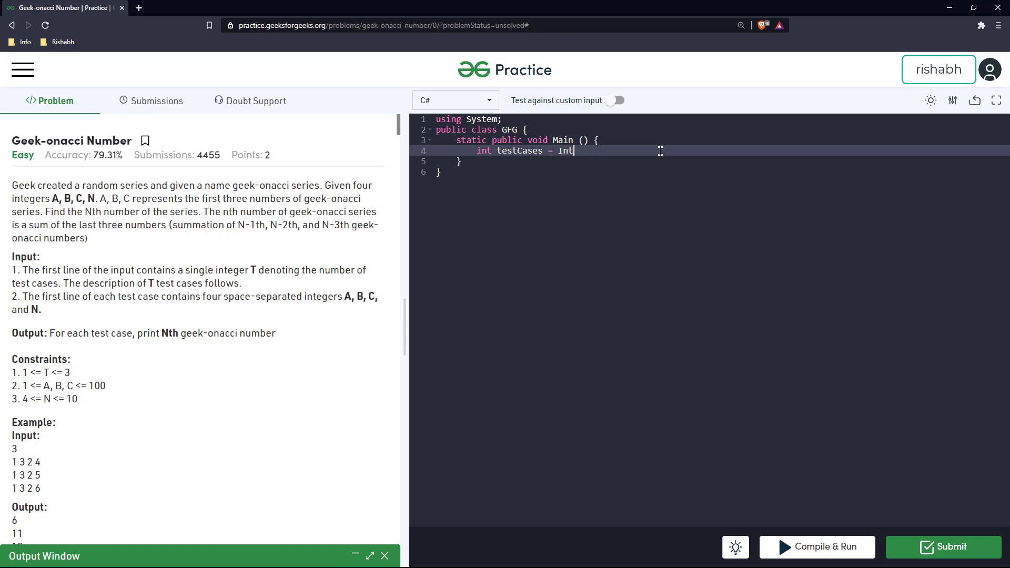
{"action": "type", "text": "32.Parse("}
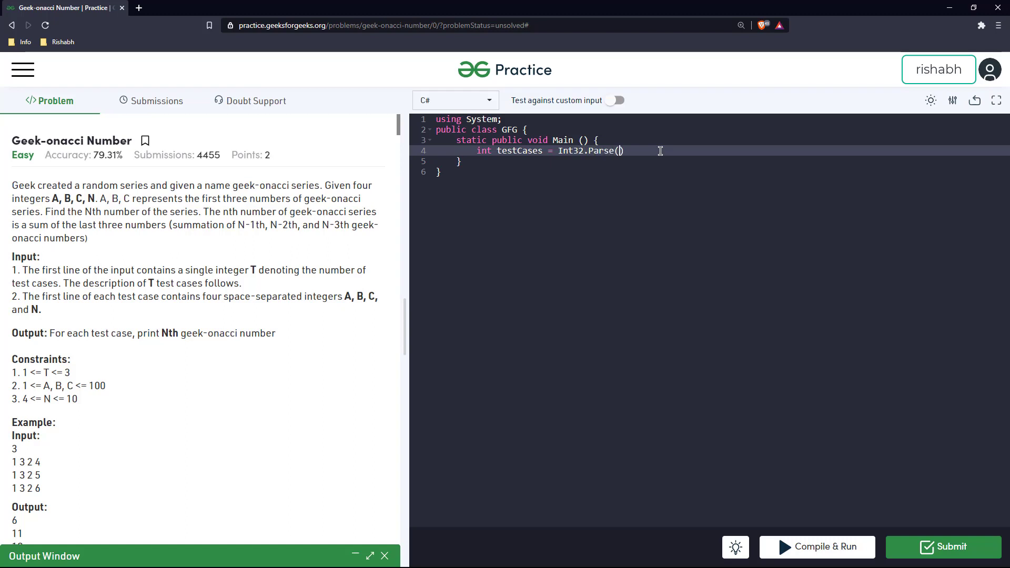
{"action": "type", "text": "Cons"}
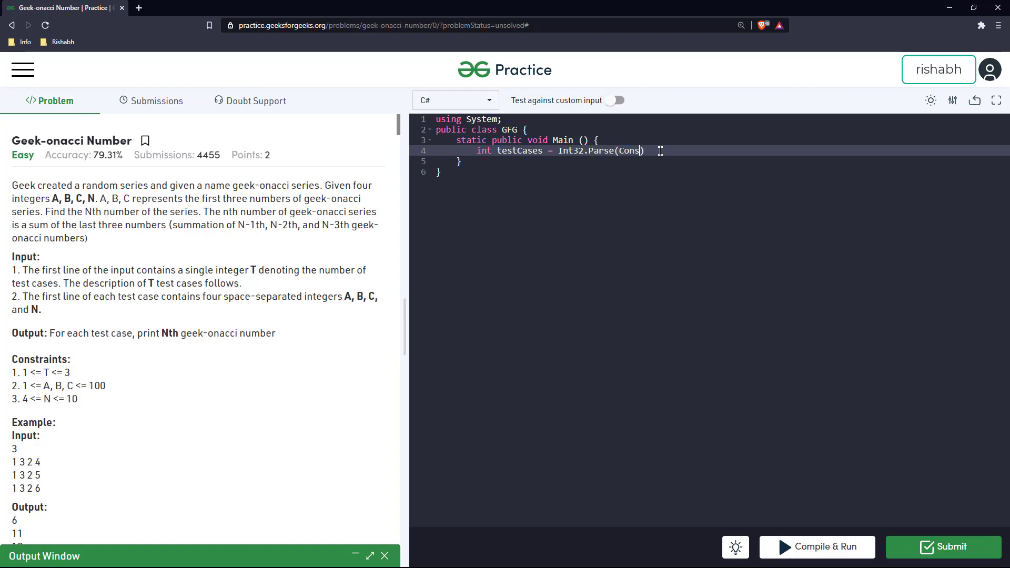
{"action": "type", "text": "ole.Read"}
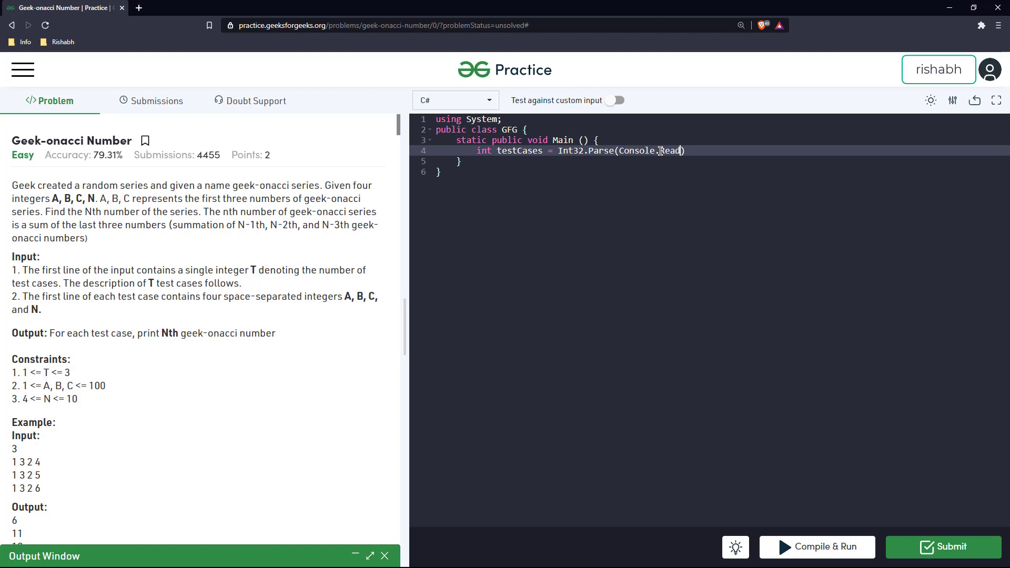
{"action": "type", "text": "Lie"}
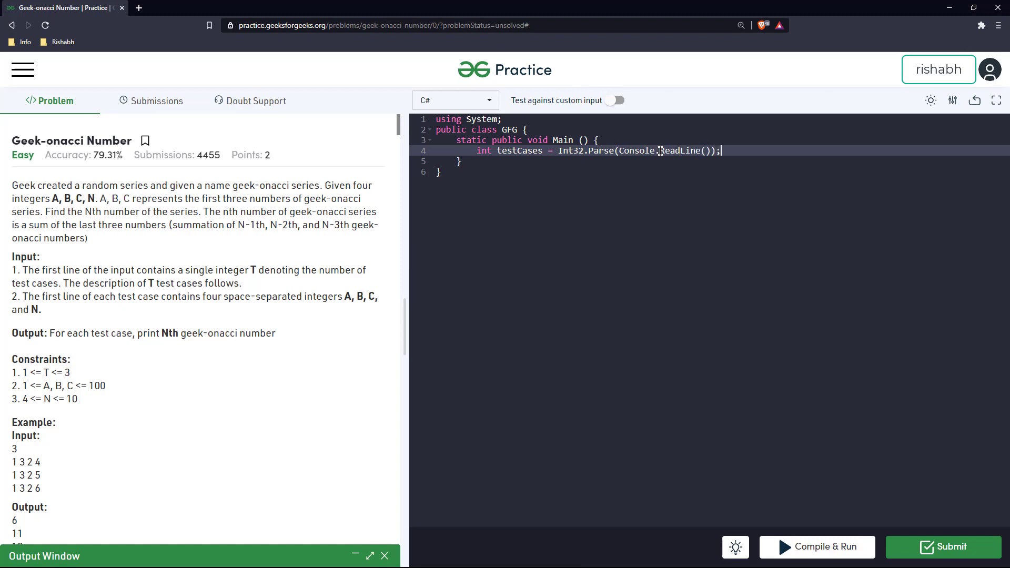
Add a while(testCases > 0) loop that ends with testCases--;
{"action": "type", "text": "while("}
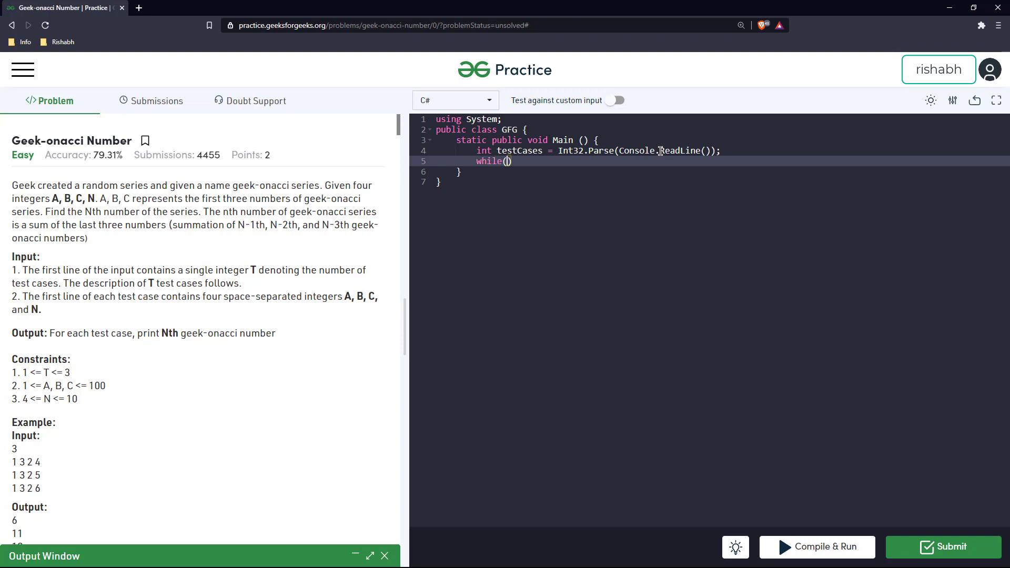
{"action": "type", "text": "testCases"}
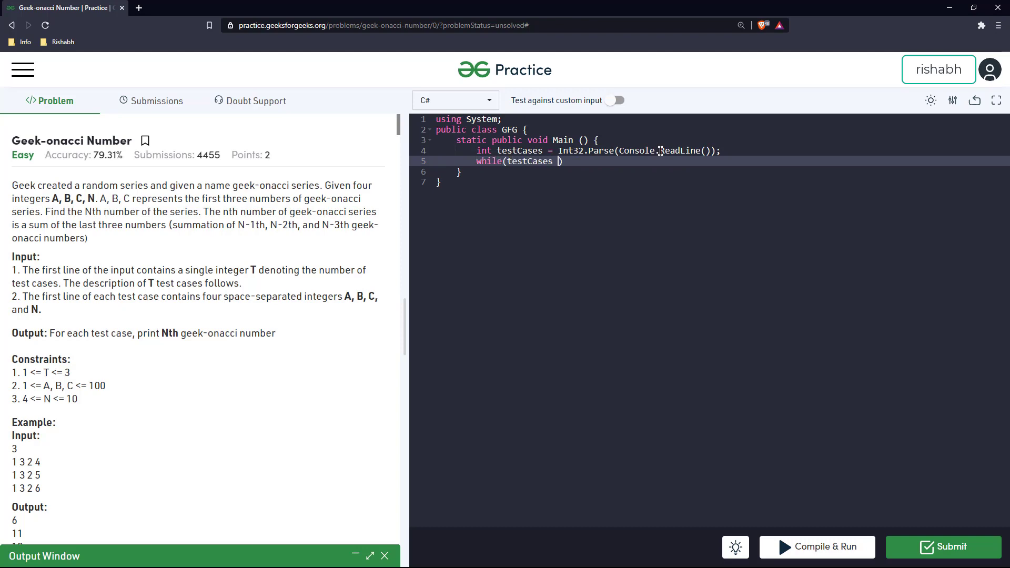
{"action": "type", "text": "< 0"}
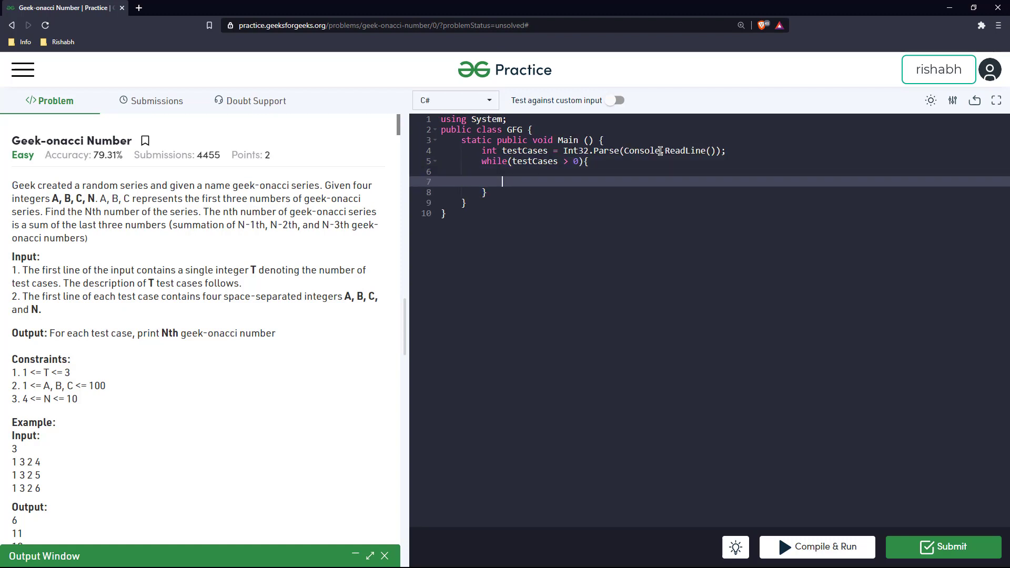
{"action": "type", "text": "testCases"}
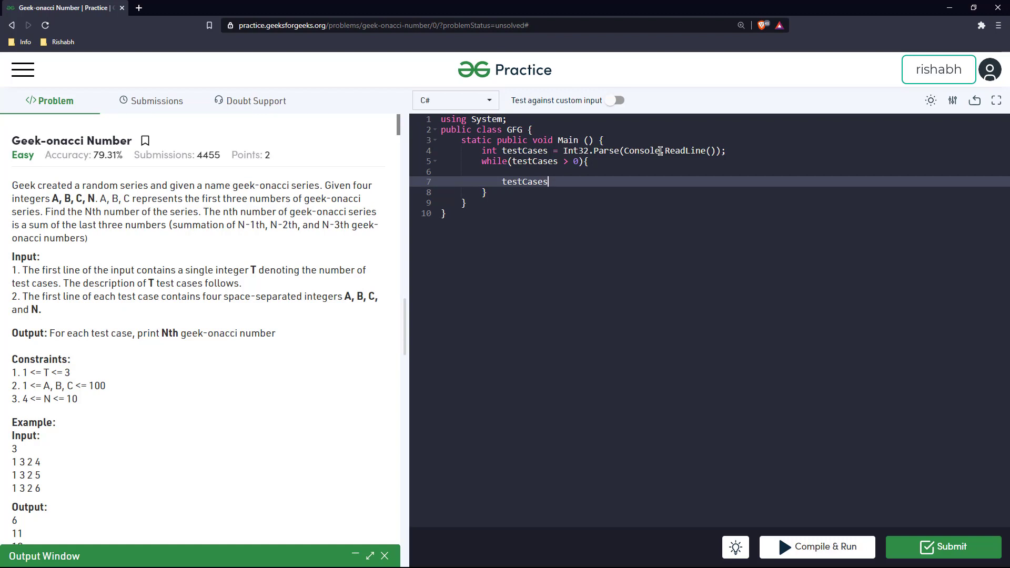
{"action": "type", "text": "--;"}
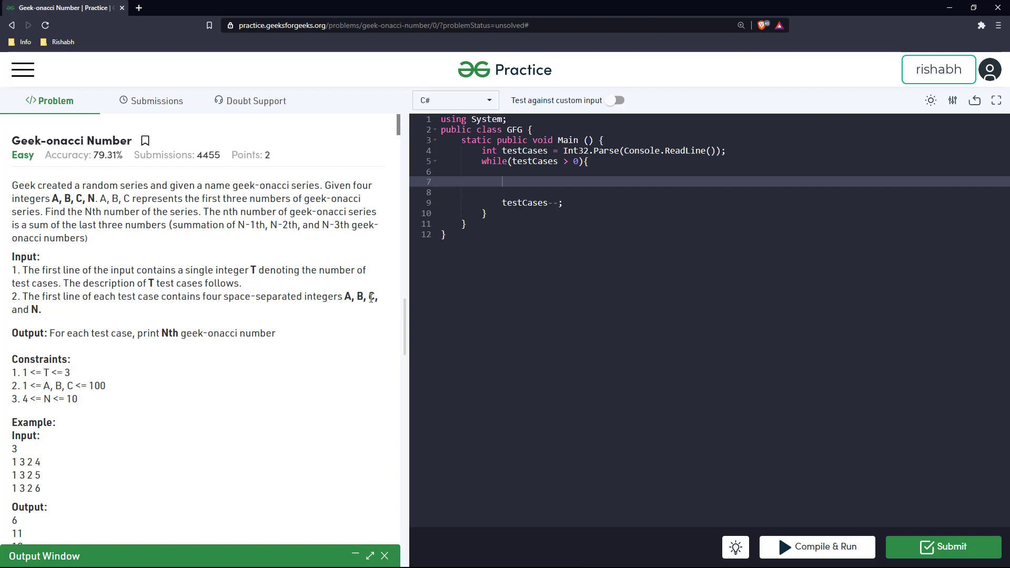
{"action": "mouse_move", "coordinate": [562, 194]}
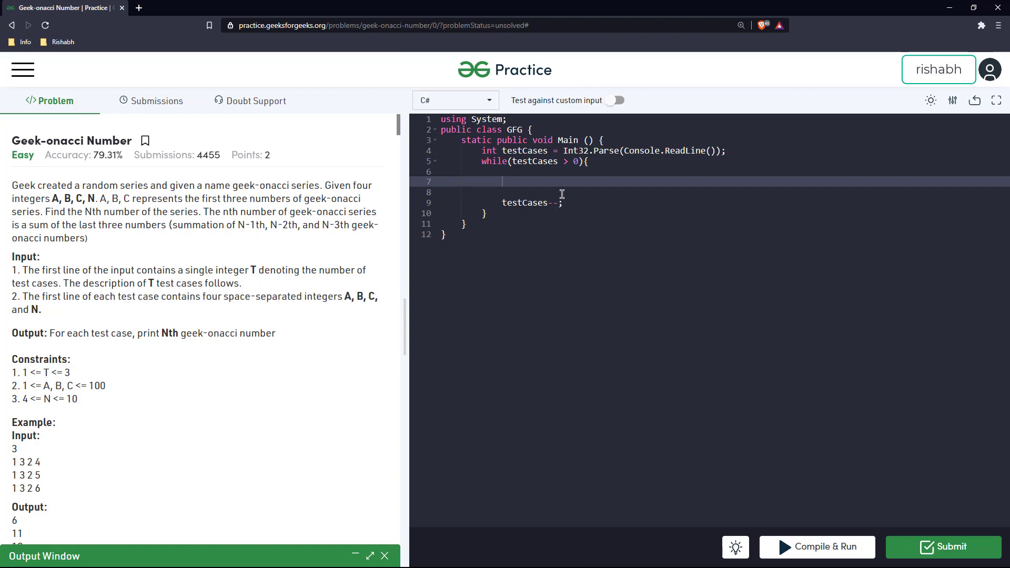
Read each test case's line with string input = Console.ReadLine(); inside the loop
{"action": "type", "text": "st"}
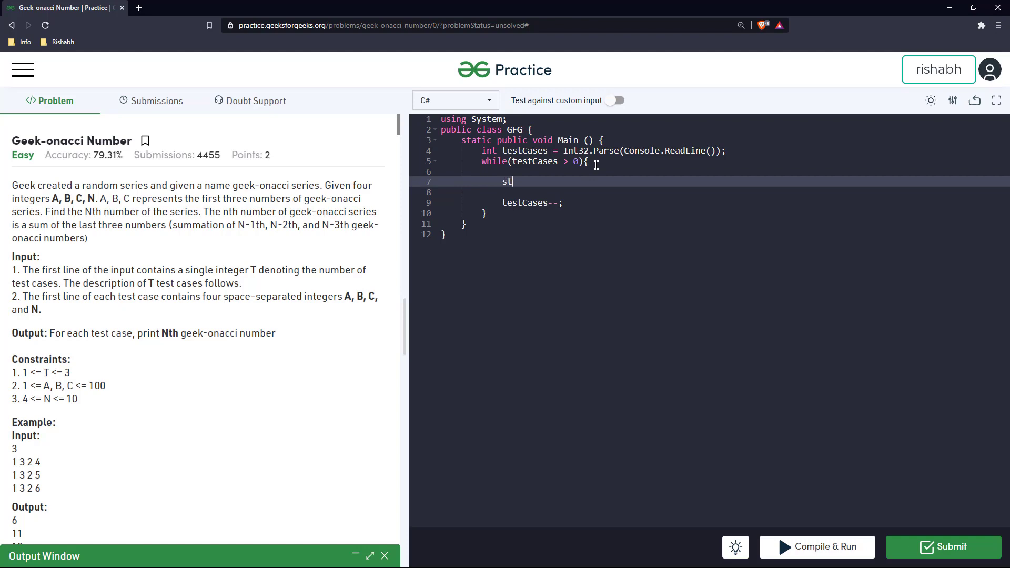
{"action": "type", "text": "ring n ="}
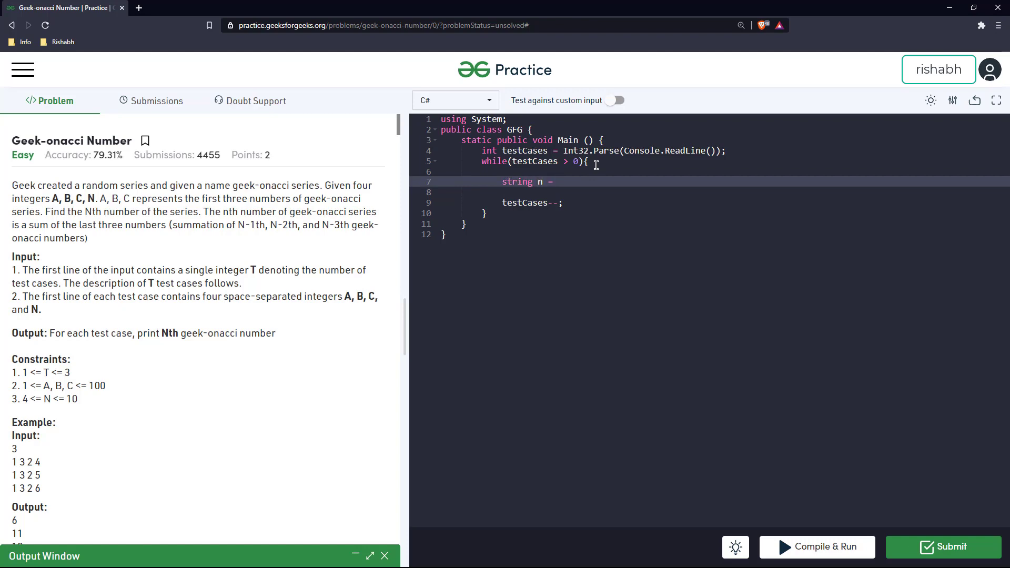
{"action": "type", "text": "Consol"}
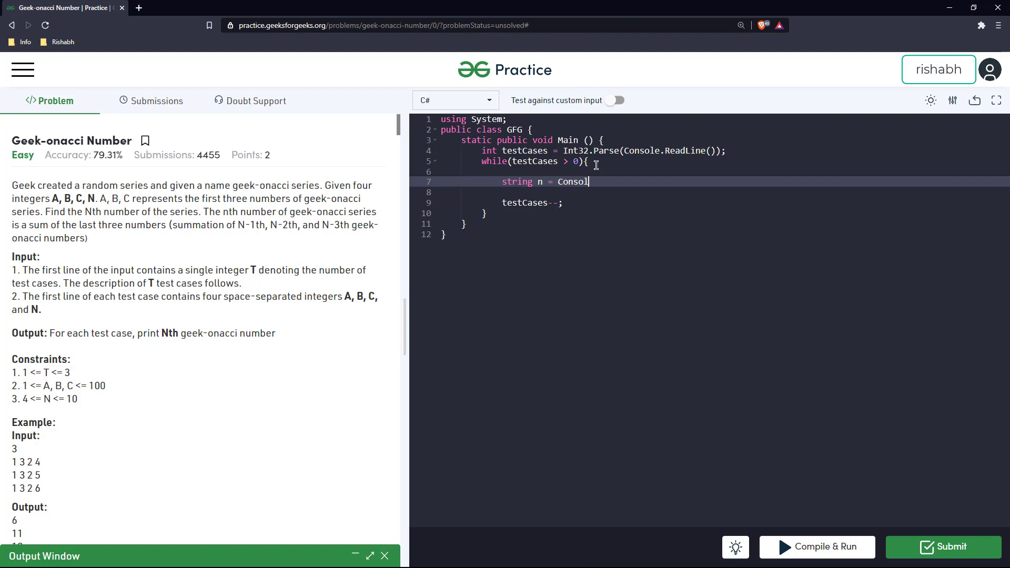
{"action": "type", "text": "e.ReadLin"}
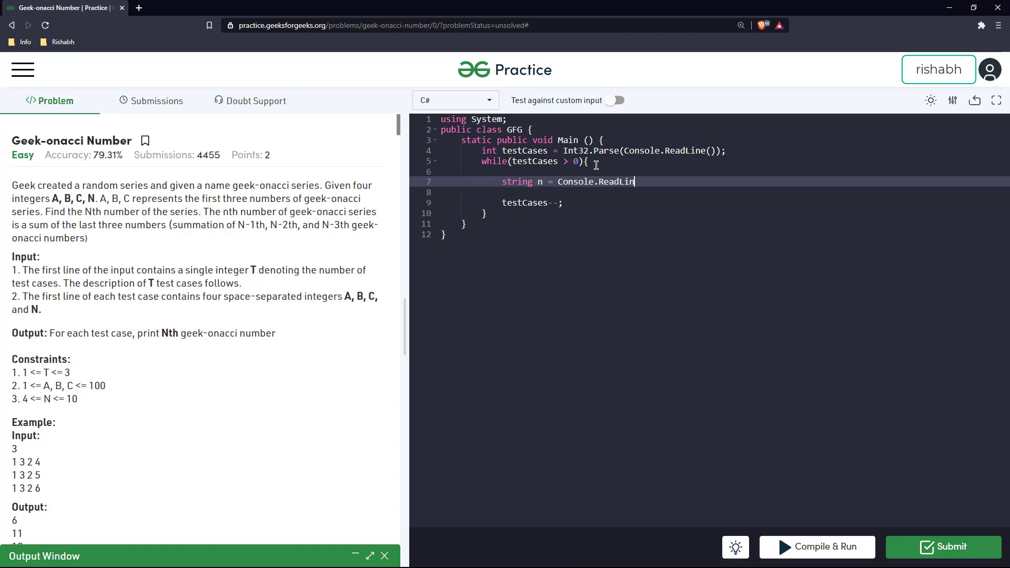
{"action": "type", "text": "e();"}
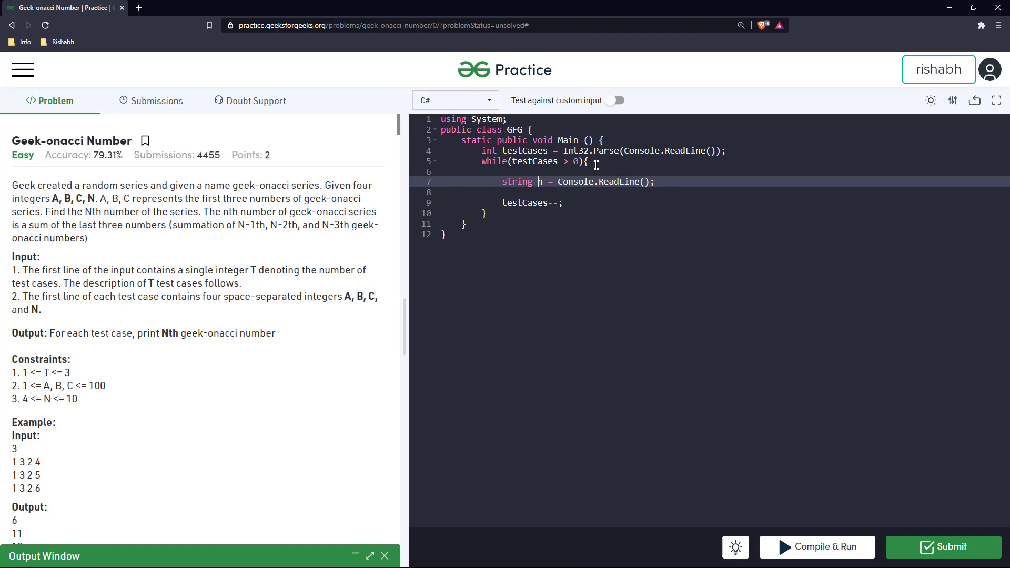
{"action": "type", "text": "nput"}
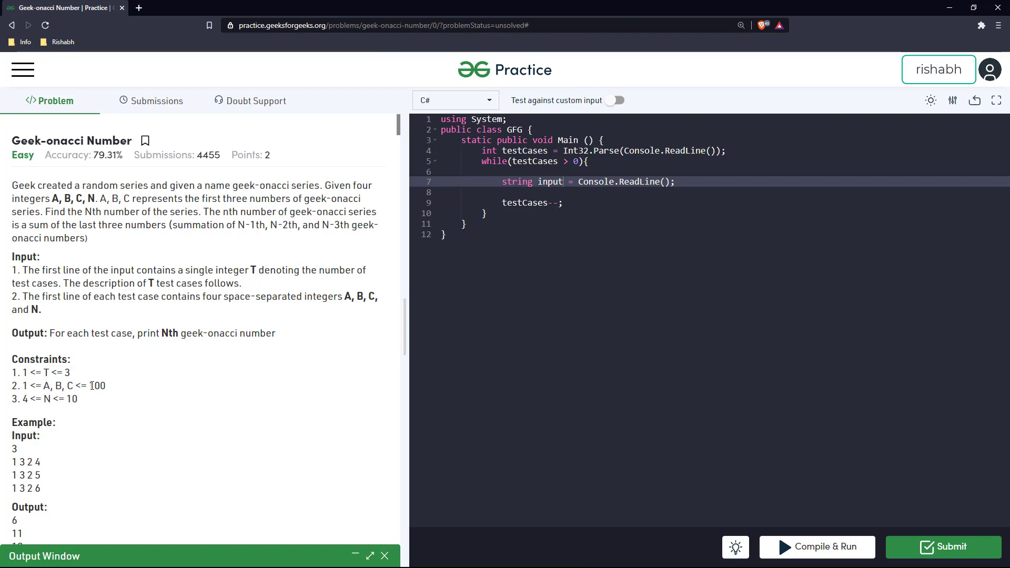
{"action": "mouse_move", "coordinate": [124, 391]}
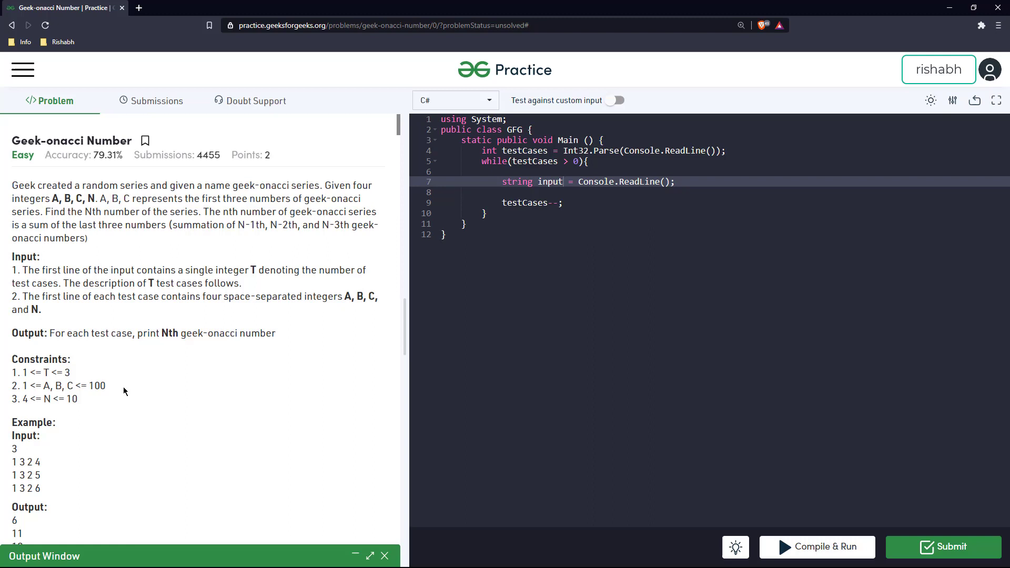
{"action": "mouse_move", "coordinate": [152, 395]}
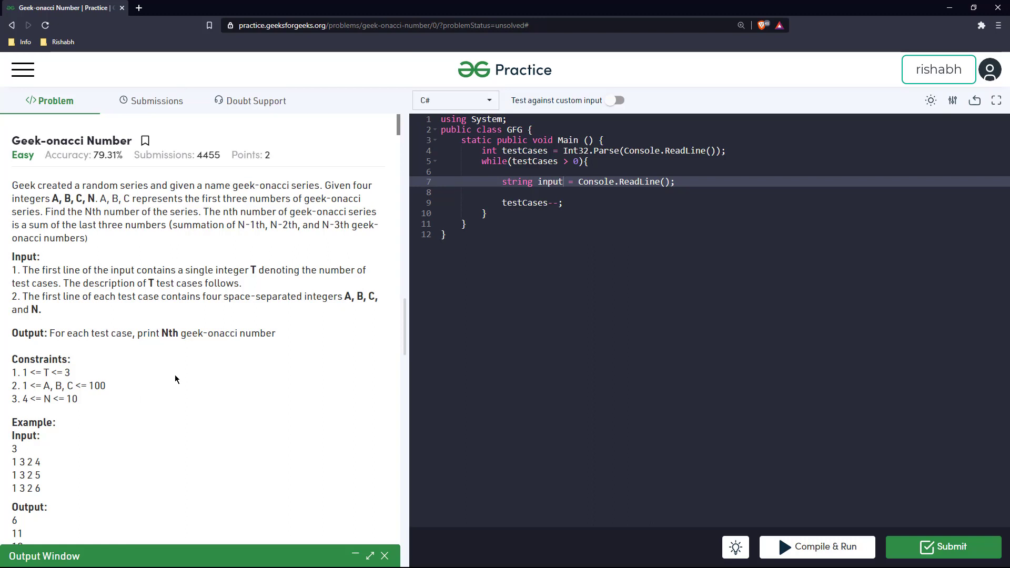
{"action": "mouse_move", "coordinate": [182, 376]}
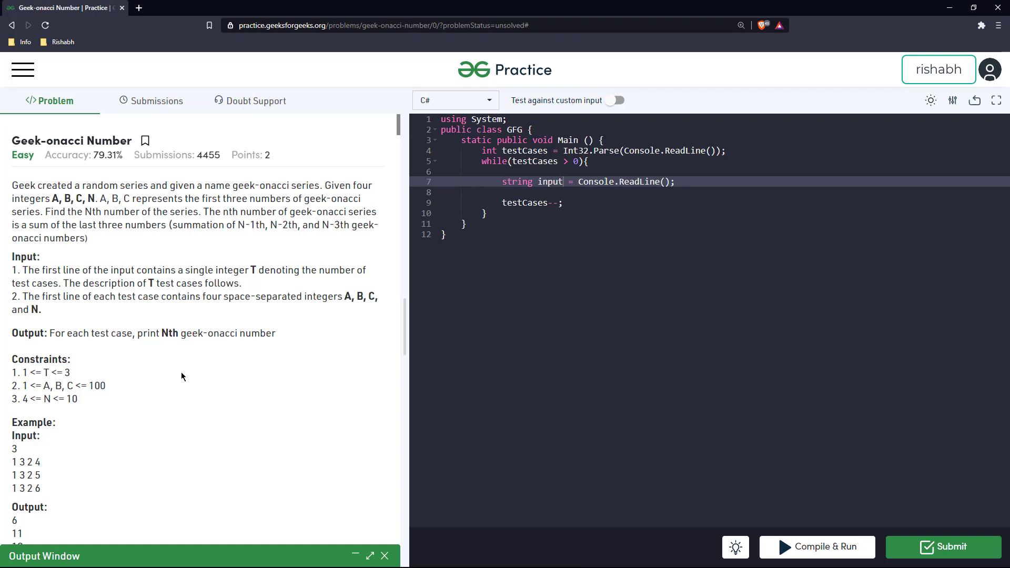
{"action": "mouse_move", "coordinate": [175, 378]}
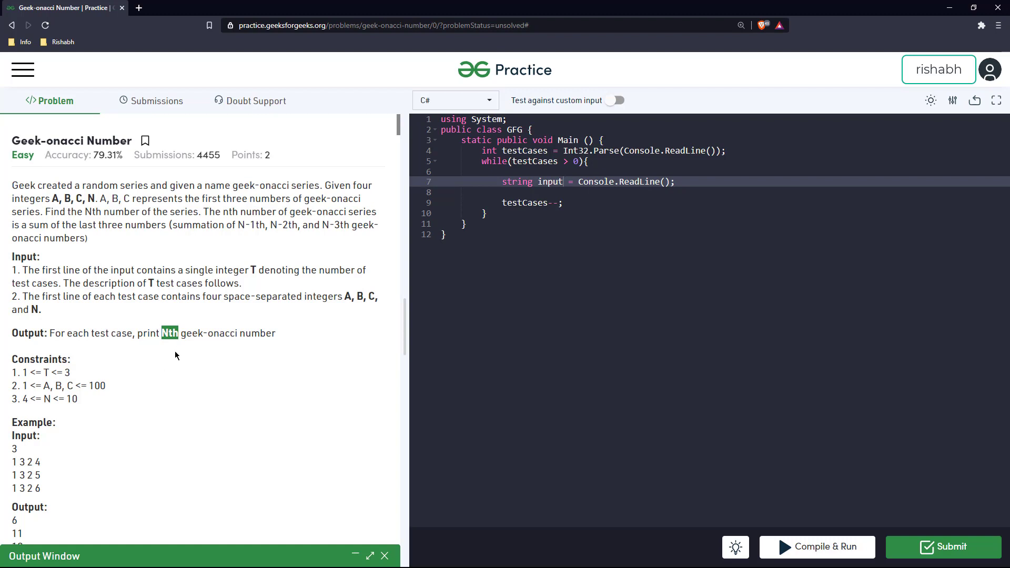
{"action": "mouse_move", "coordinate": [117, 401]}
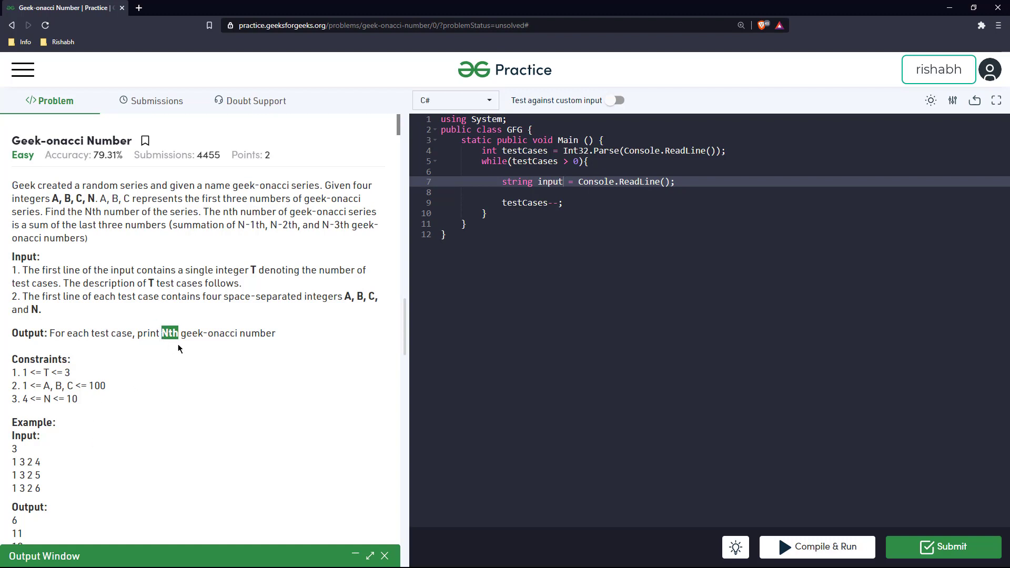
{"action": "mouse_move", "coordinate": [165, 376]}
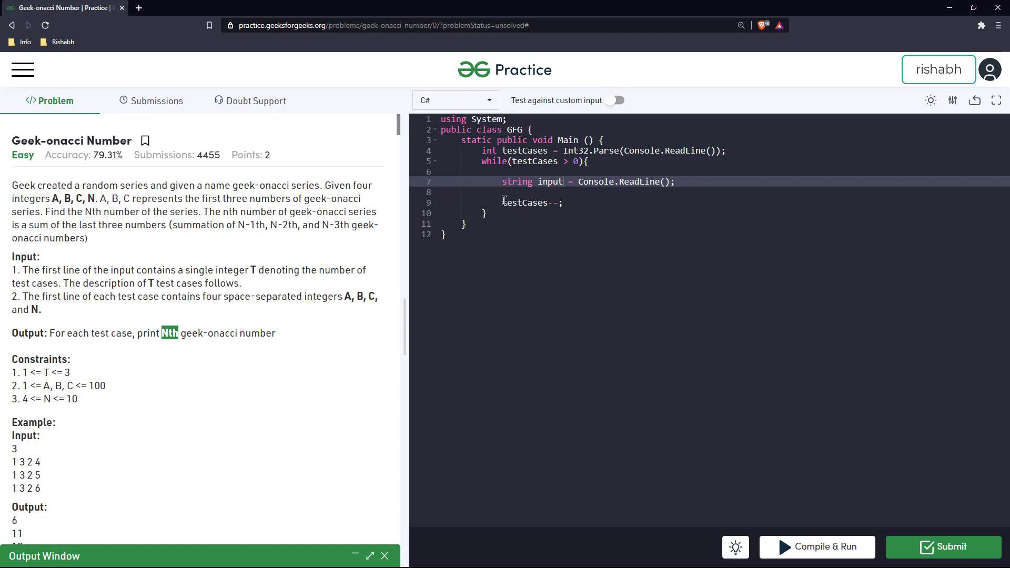
Split the input on spaces into string[] numbers
{"action": "left_click", "coordinate": [503, 192]}
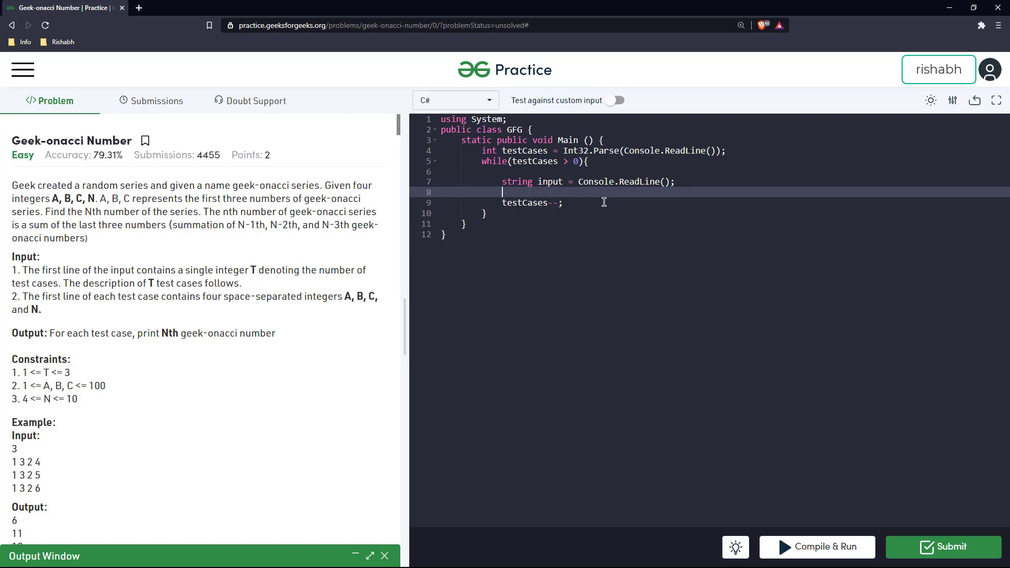
{"action": "type", "text": "string"}
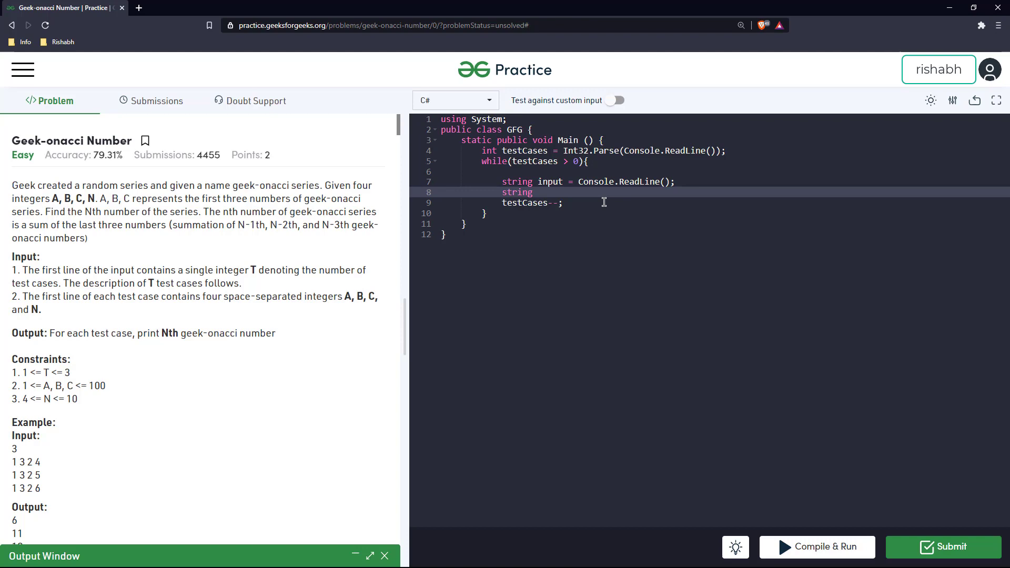
{"action": "type", "text": "[]"}
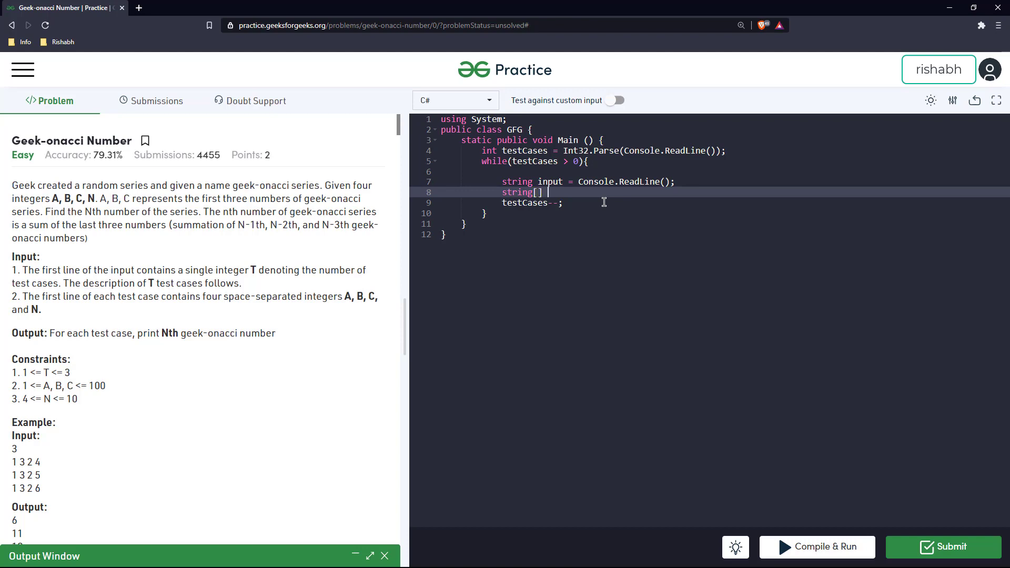
{"action": "type", "text": "numbers = i"}
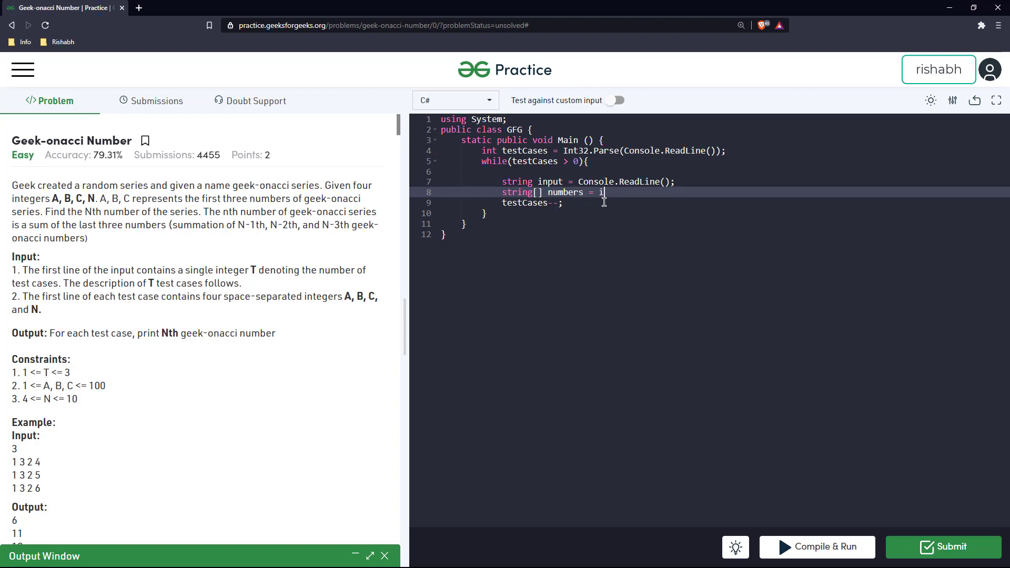
{"action": "type", "text": "nput."}
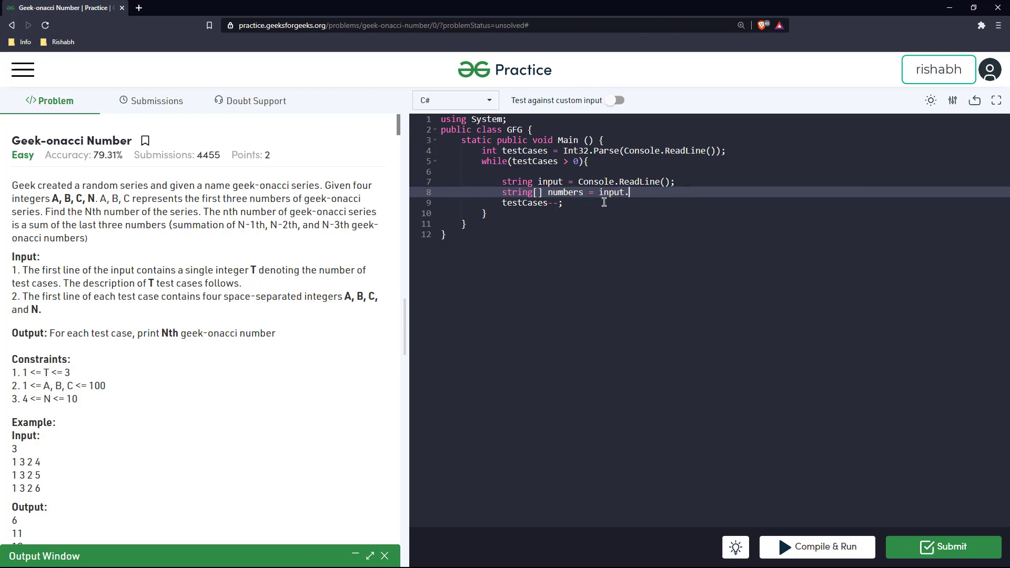
{"action": "type", "text": "Spl"}
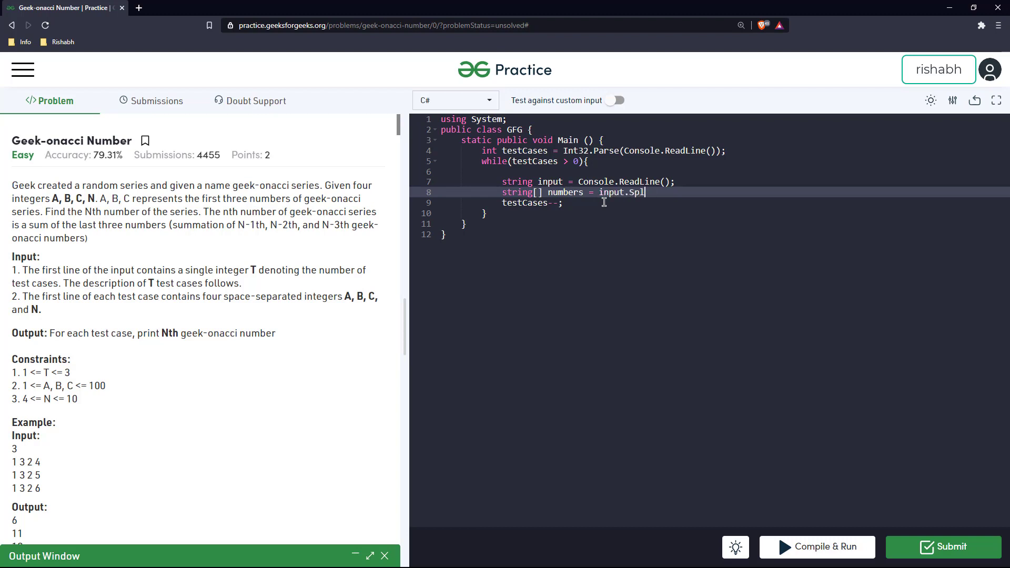
{"action": "type", "text": "it(' ');"}
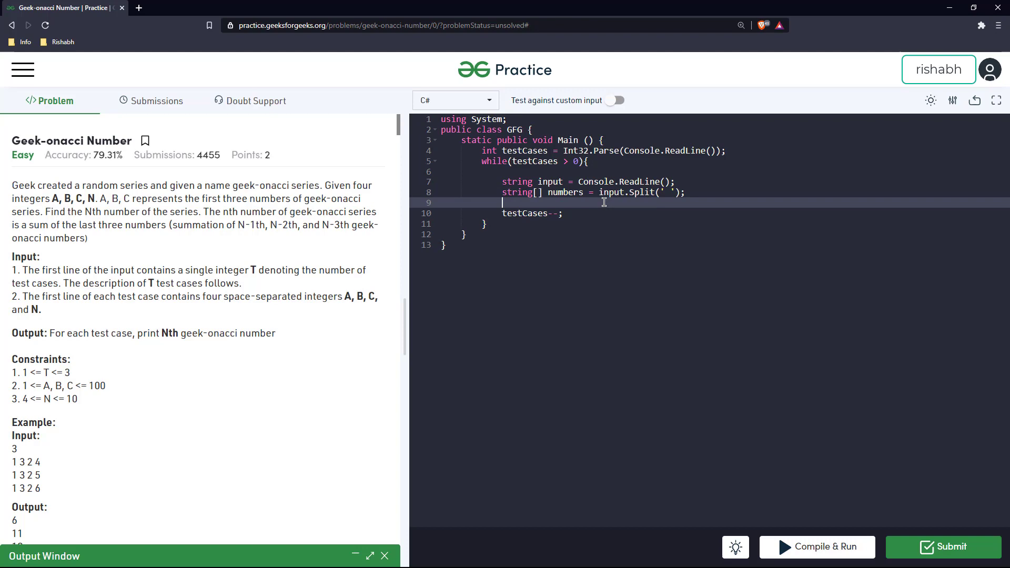
Create List<int> series and add Int32.Parse of the first three numbers
{"action": "type", "text": "List<int>"}
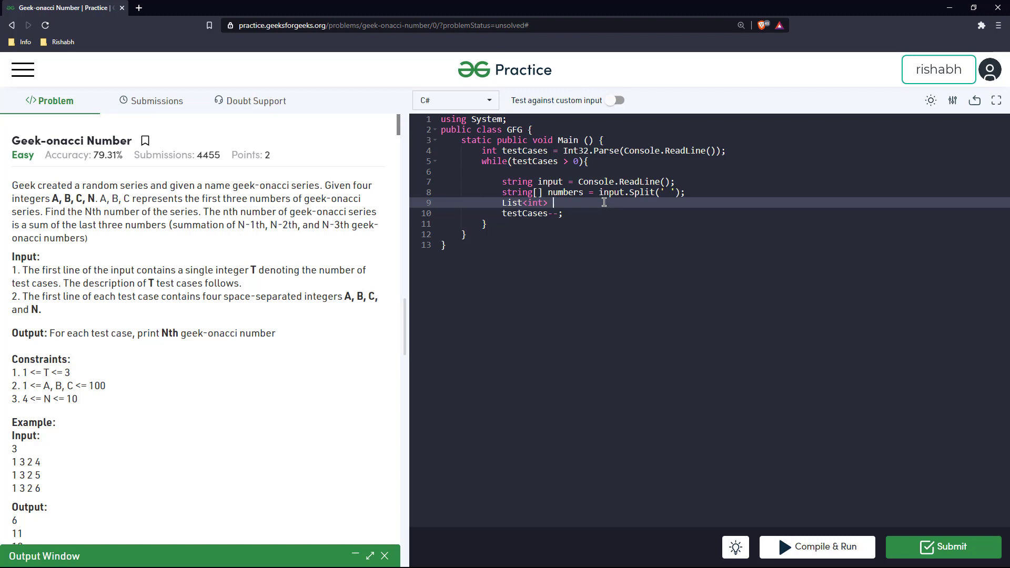
{"action": "type", "text": "series = new List<>"}
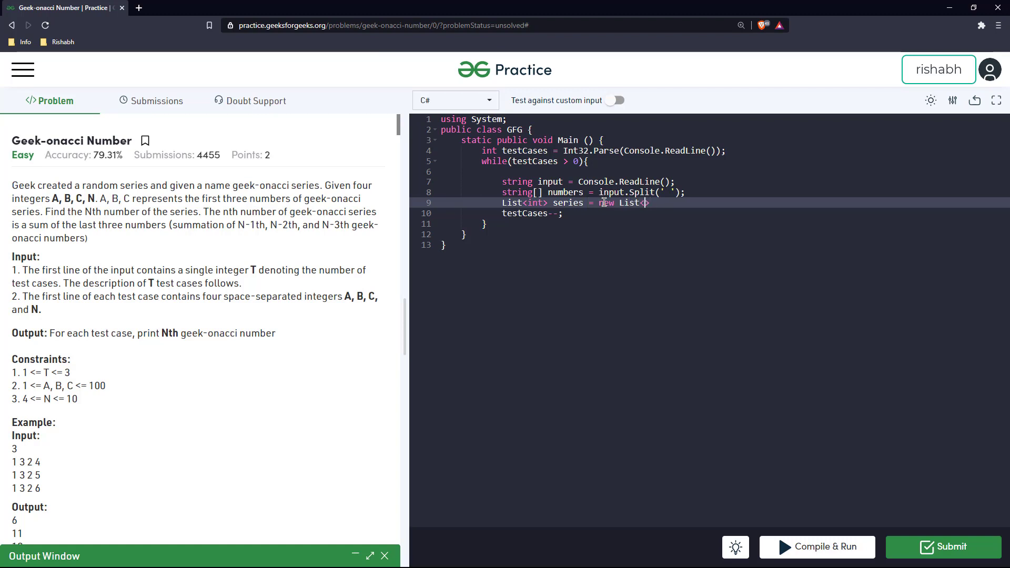
{"action": "type", "text": "int>("}
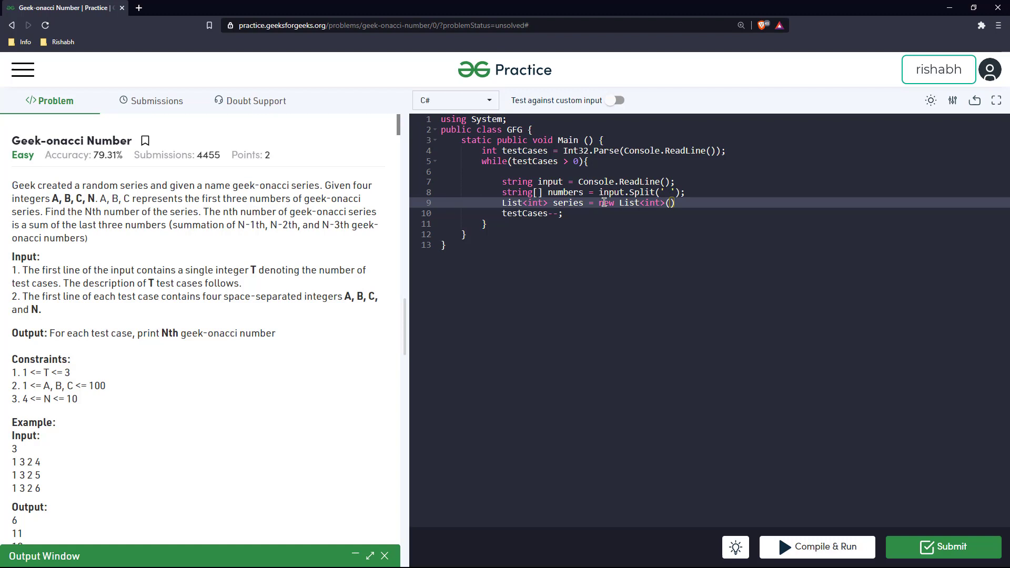
{"action": "type", "text": "se"}
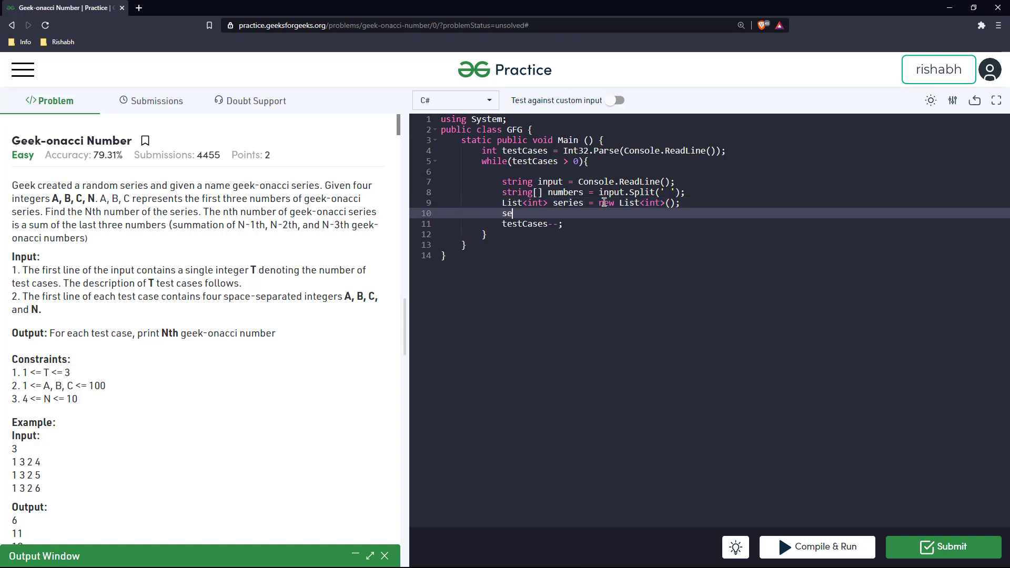
{"action": "type", "text": "ries.Add("}
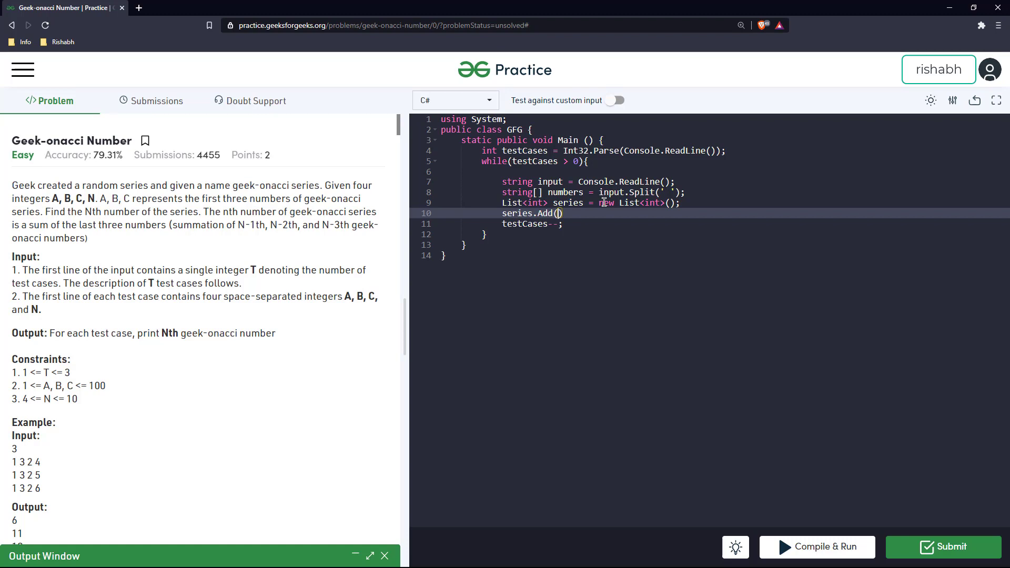
{"action": "type", "text": "Int32"}
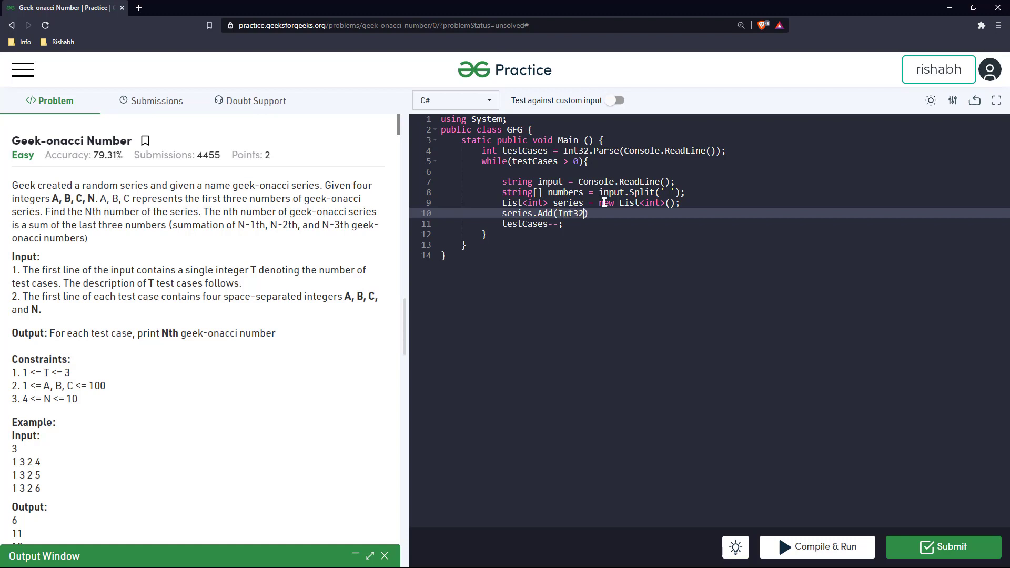
{"action": "type", "text": ".Parse(numbers[0"}
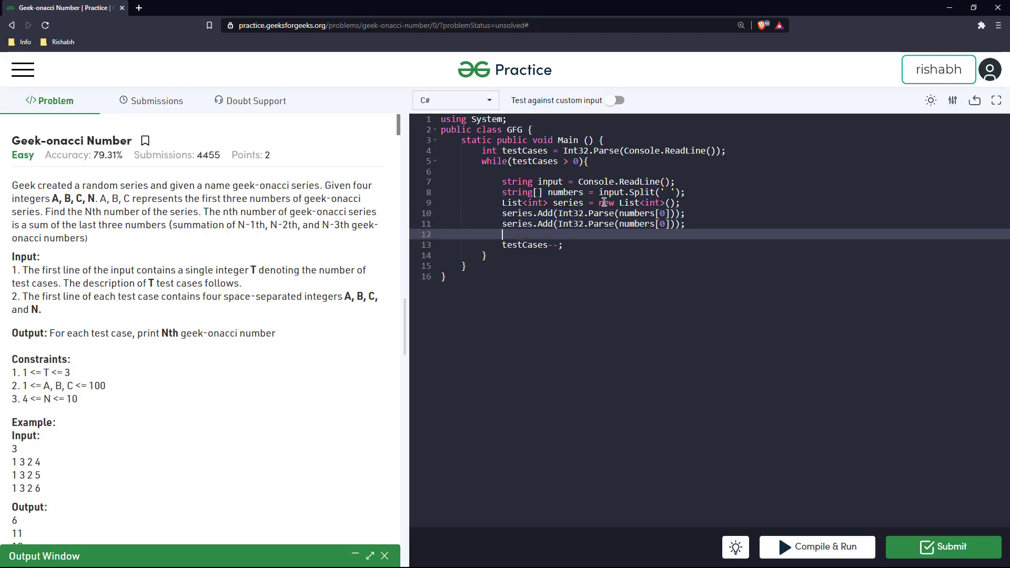
{"action": "type", "text": "series.Add(Int32.Parse(numbers[]));"}
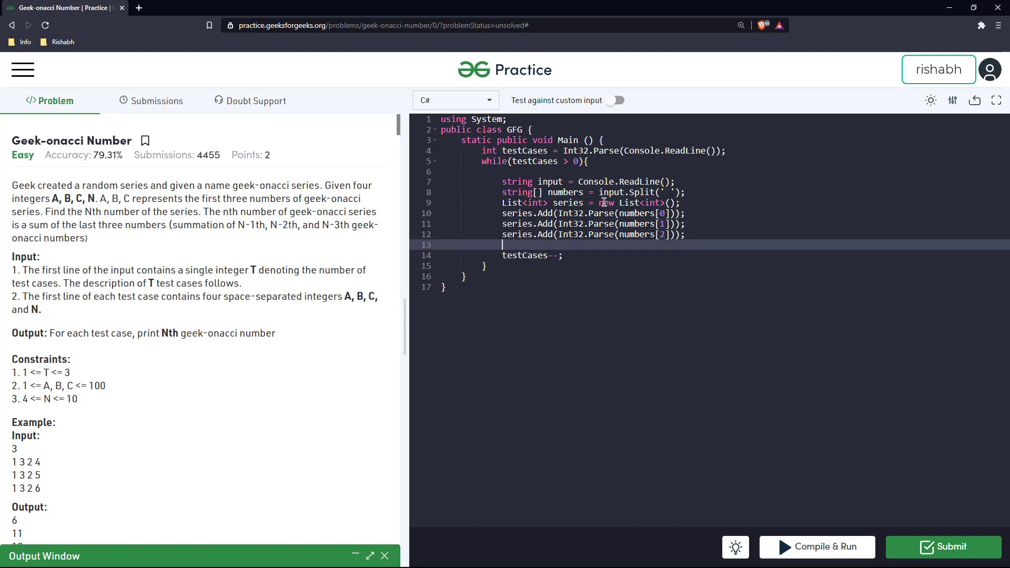
Parse N with int n = Int32.Parse(numbers[3]);
{"action": "type", "text": "int n ="}
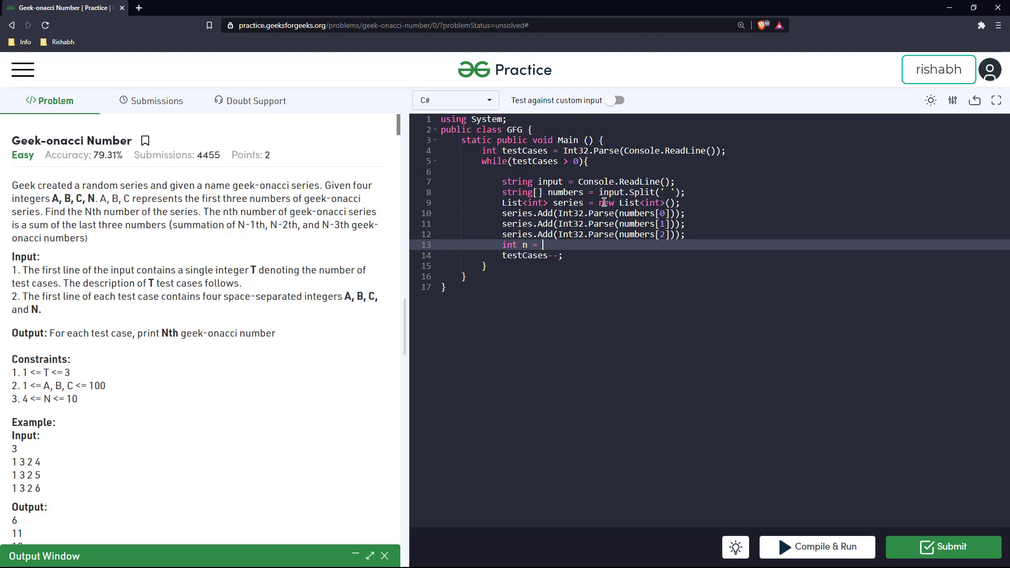
{"action": "type", "text": "I"}
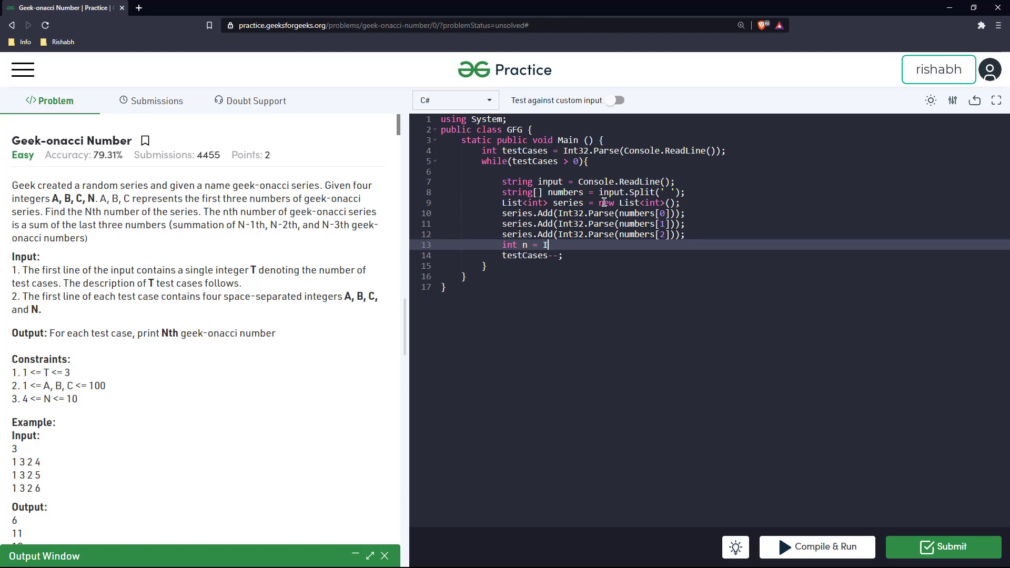
{"action": "type", "text": "nt32.Parse"}
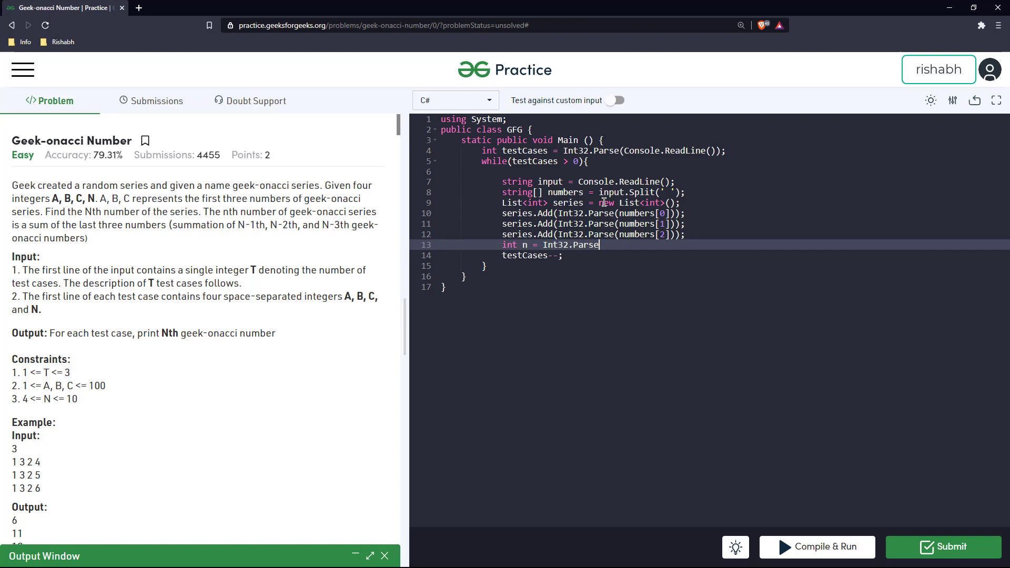
{"action": "type", "text": "(num"}
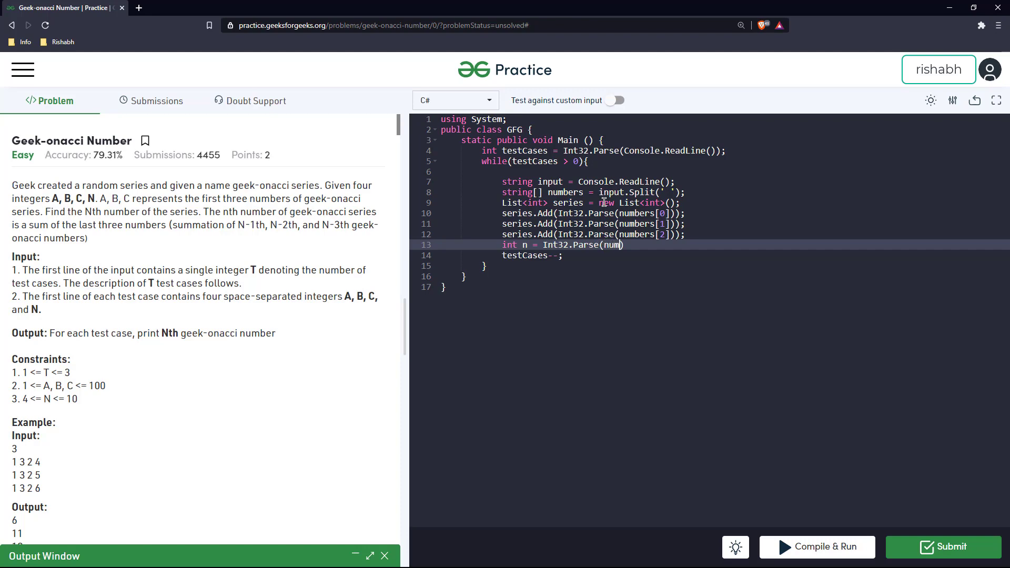
{"action": "type", "text": "bers"}
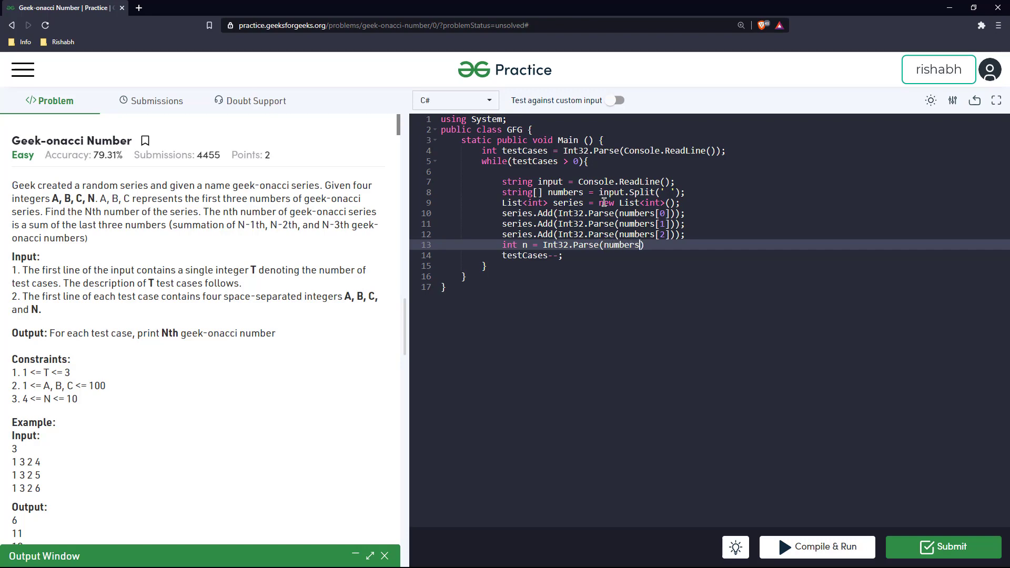
{"action": "type", "text": "[]"}
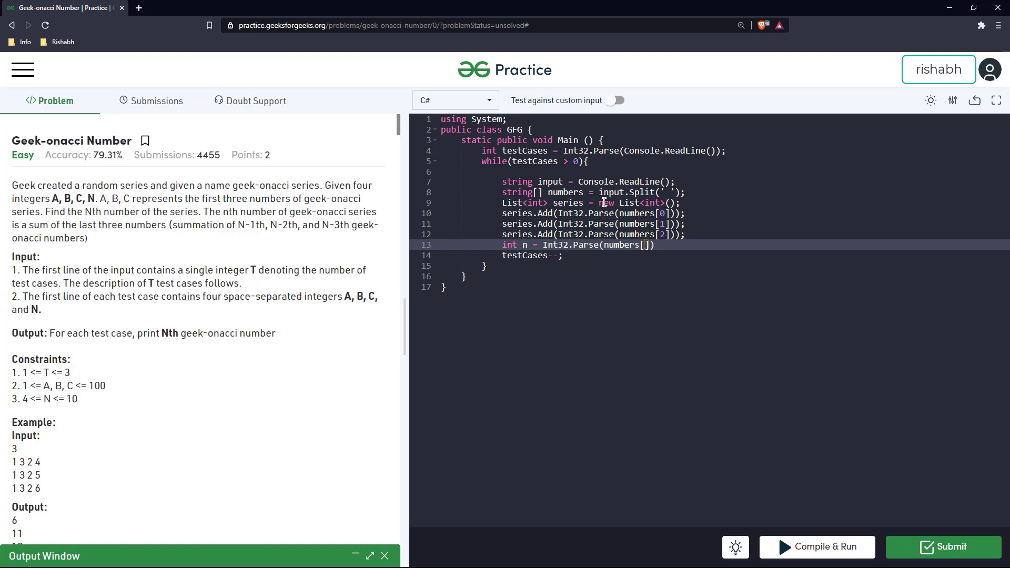
{"action": "type", "text": "3"}
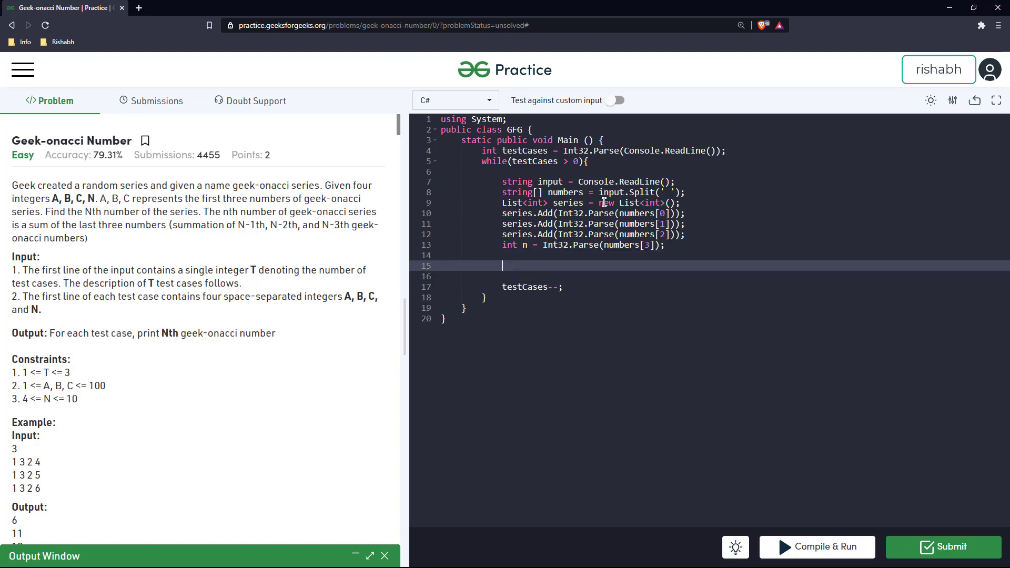
Write the for(int i=3; i<n; i++) loop header and opening brace
{"action": "type", "text": "for"}
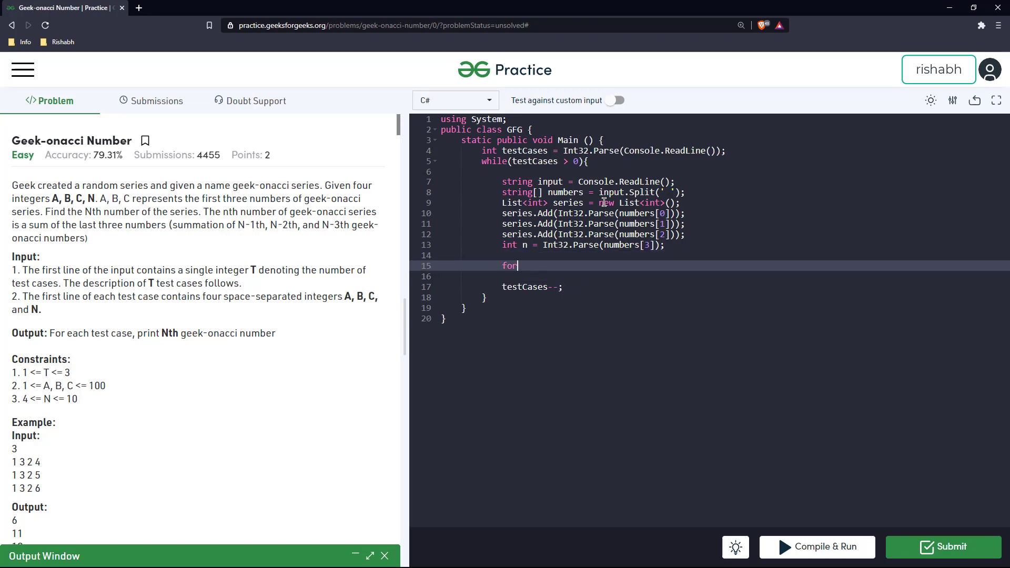
{"action": "type", "text": "(int i)"}
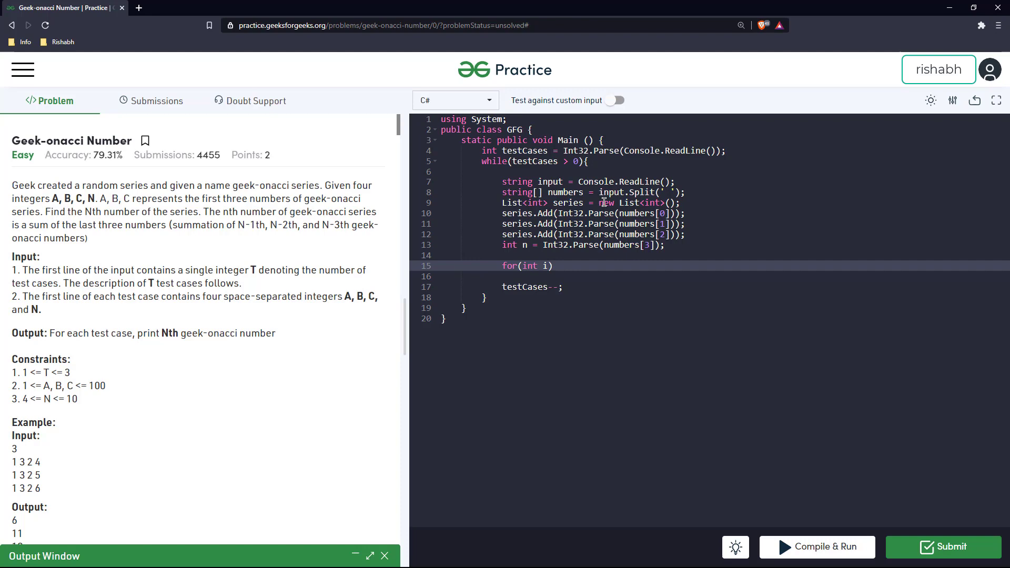
{"action": "type", "text": "="}
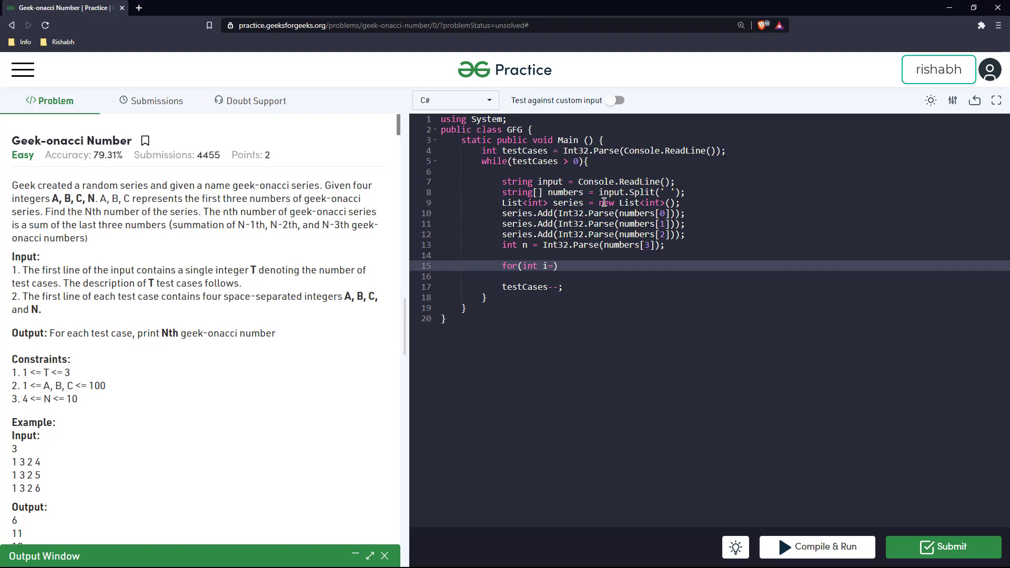
{"action": "type", "text": "3;i<n;"}
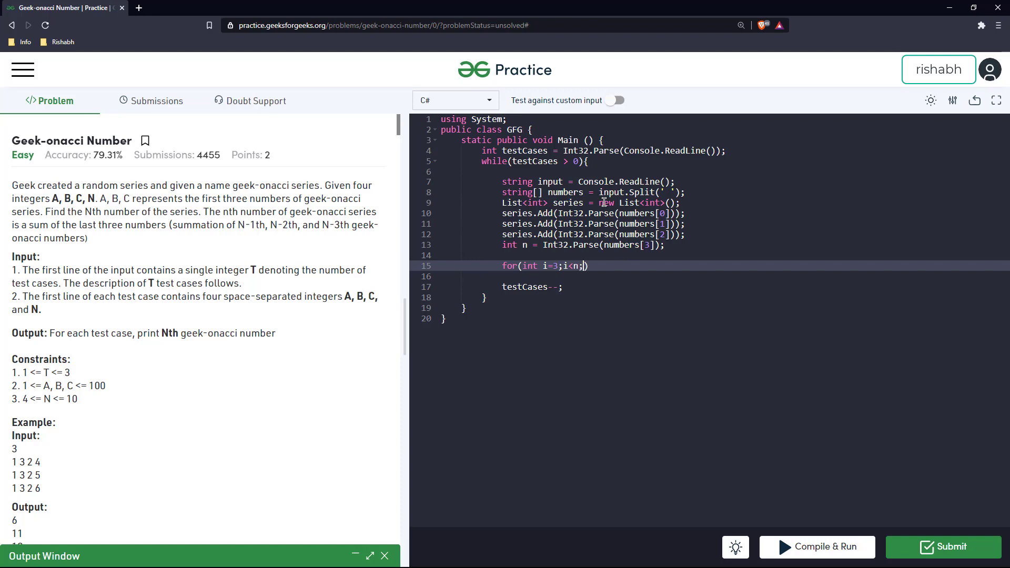
{"action": "type", "text": "i++)"}
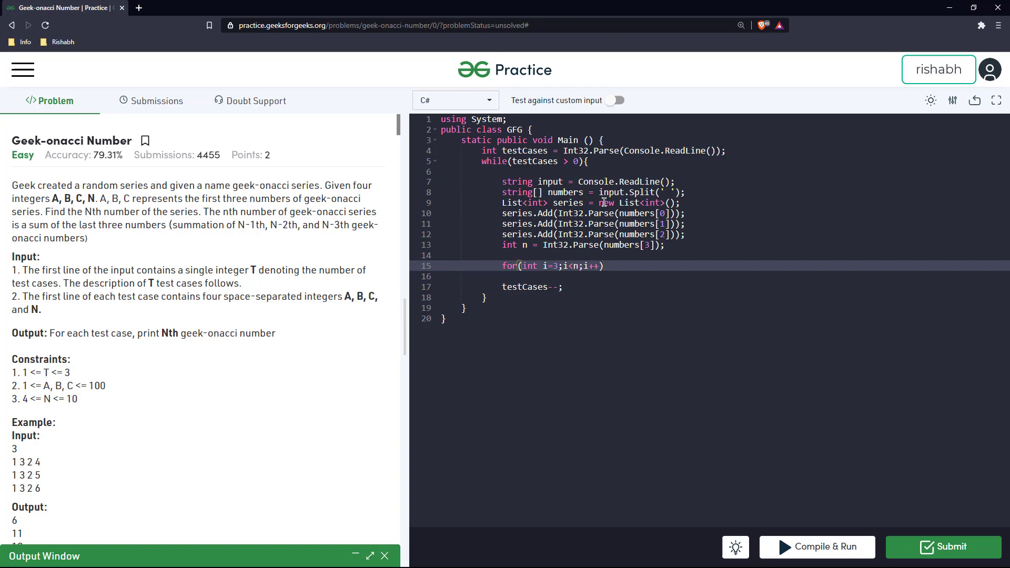
{"action": "type", "text": "{"}
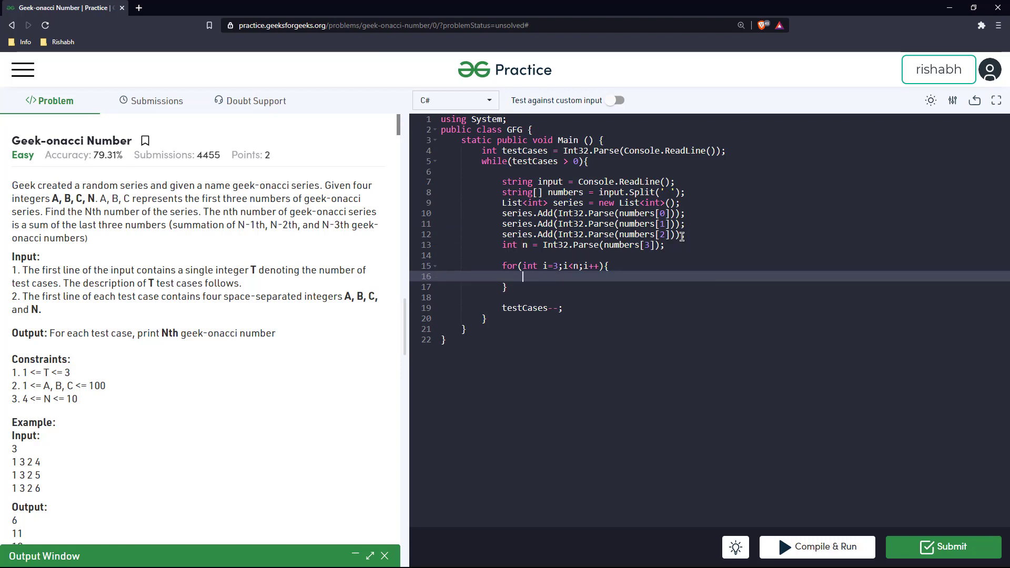
Append series[i-1] + series[i-2] + series[i-3] to series inside the loop
{"action": "type", "text": "series.Add("}
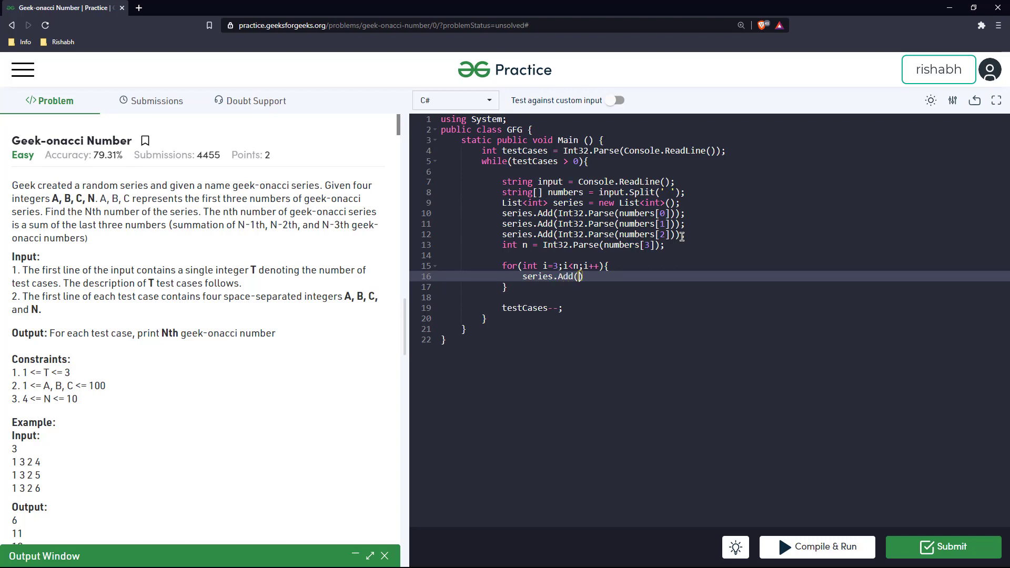
{"action": "type", "text": "series[]"}
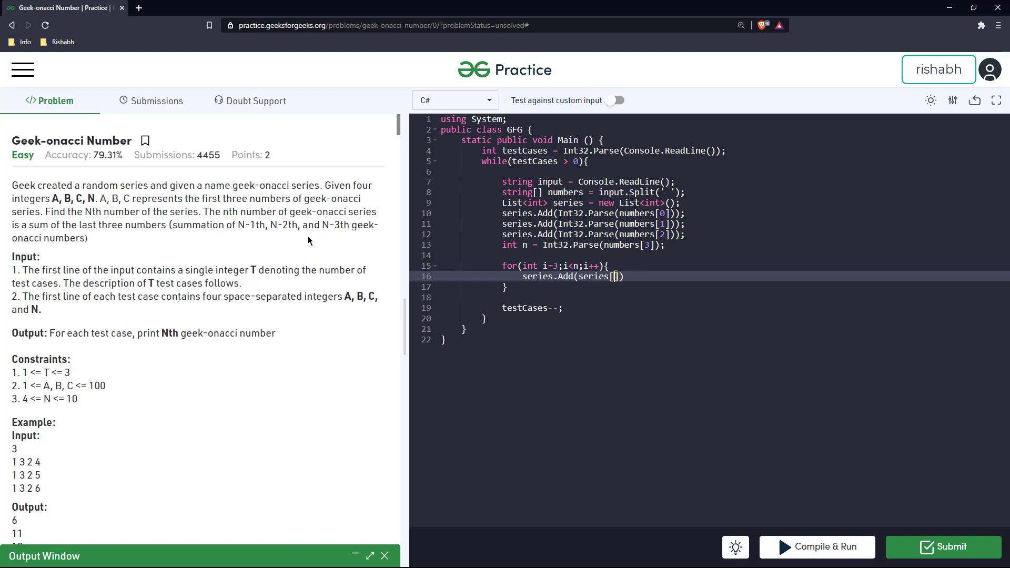
{"action": "mouse_move", "coordinate": [748, 159]}
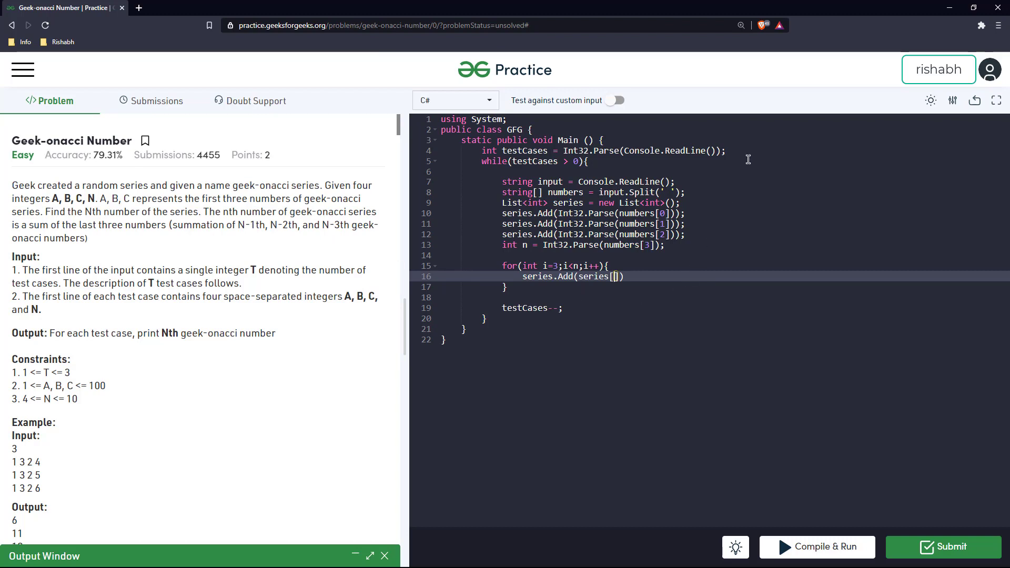
{"action": "mouse_move", "coordinate": [750, 155]}
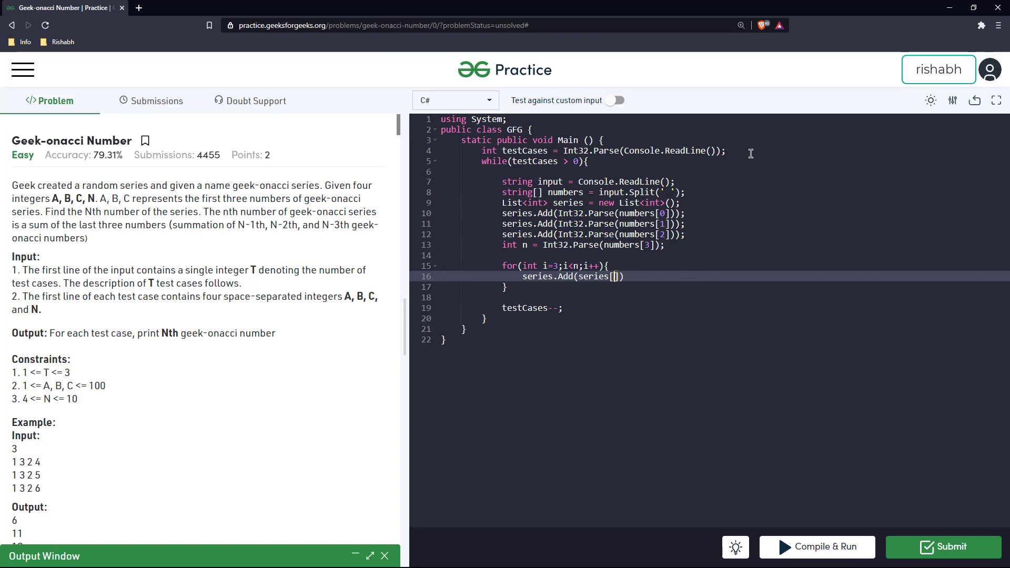
{"action": "type", "text": "i-1"}
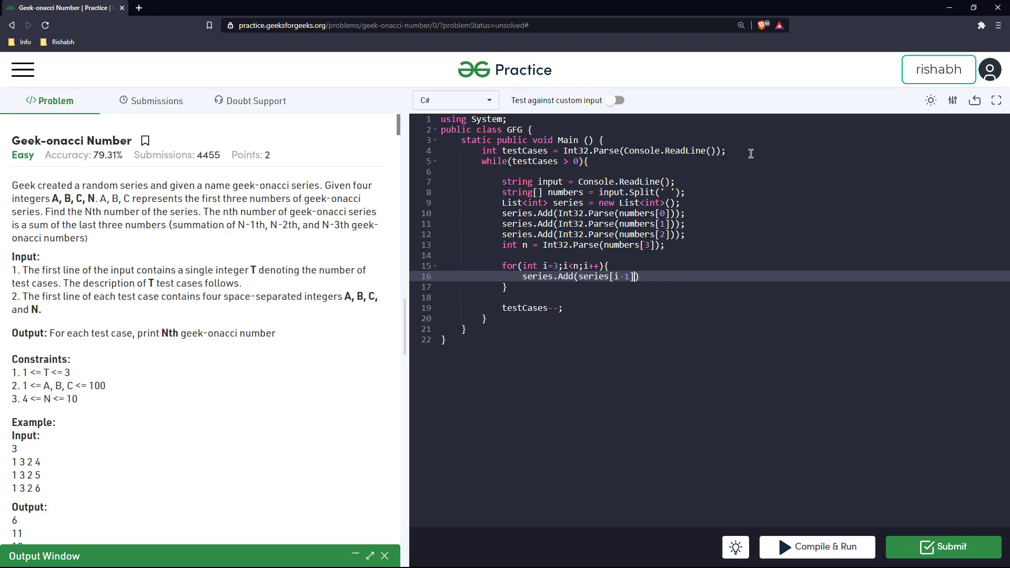
{"action": "type", "text": "+ series[i-2] + series[i-3"}
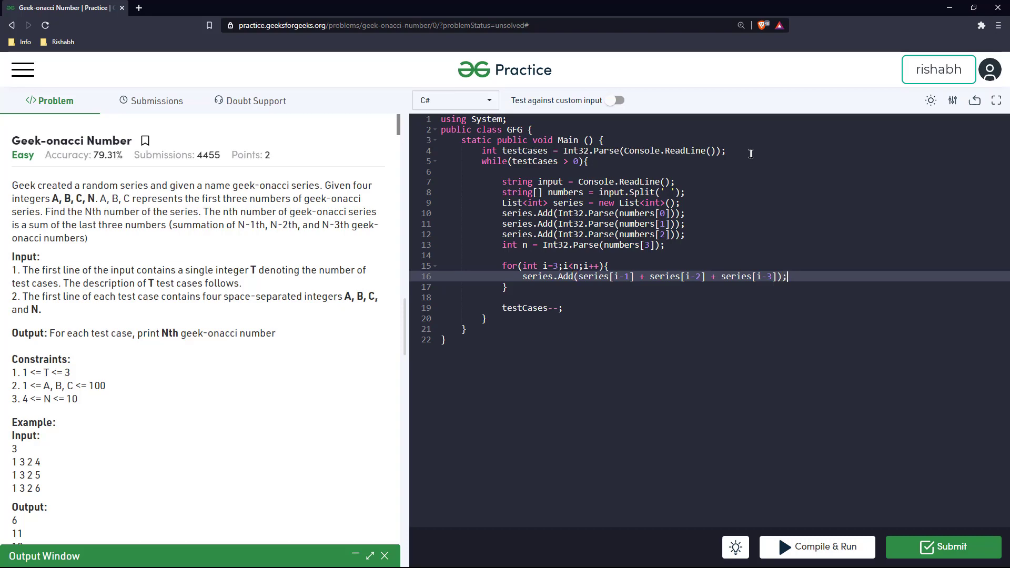
{"action": "mouse_move", "coordinate": [597, 279]}
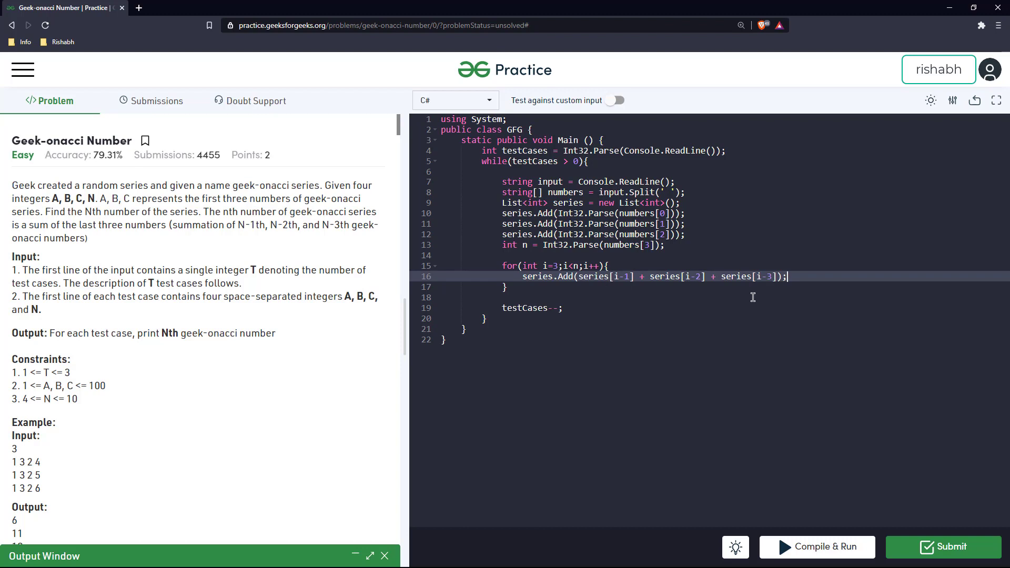
{"action": "mouse_move", "coordinate": [516, 298]}
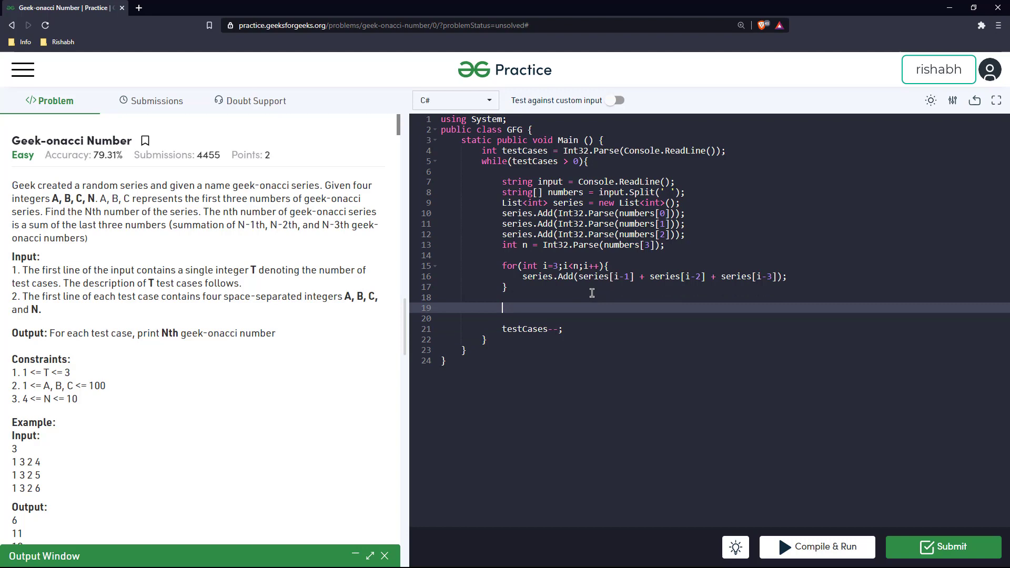
Print series[n-1] with Console.WriteLine after the loop and compile and run
{"action": "type", "text": "c"}
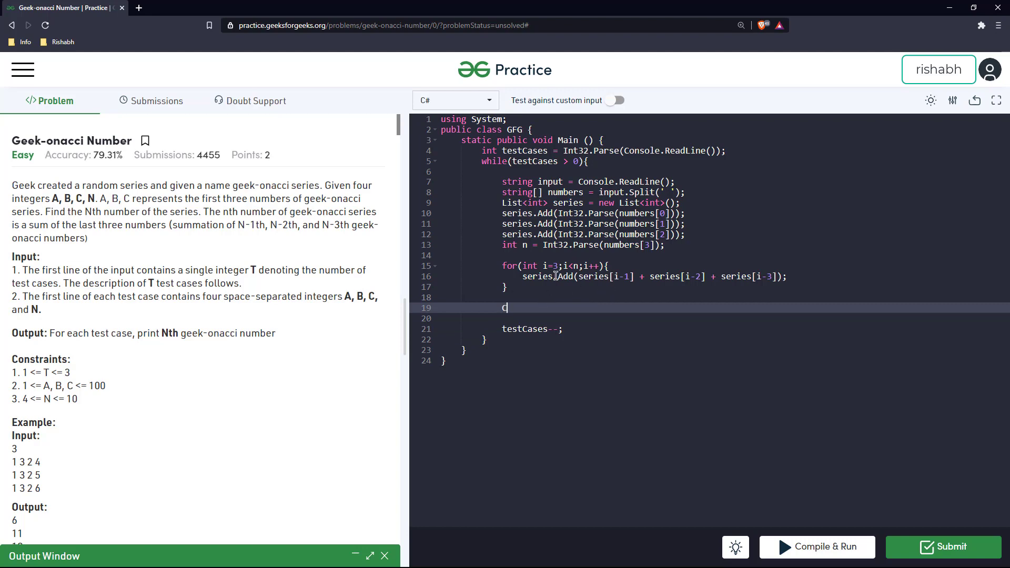
{"action": "type", "text": "onsole."}
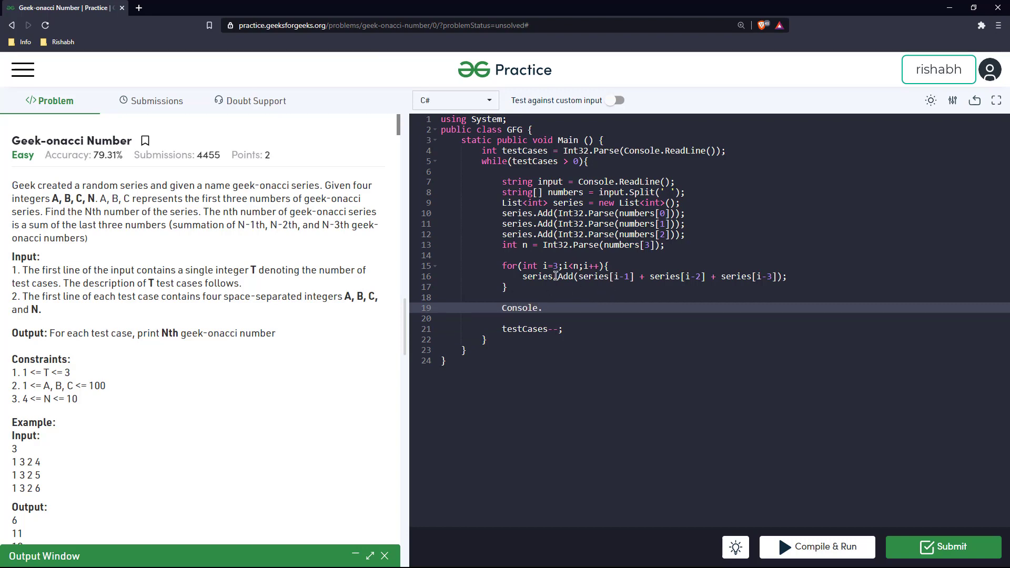
{"action": "type", "text": "WriteLine"}
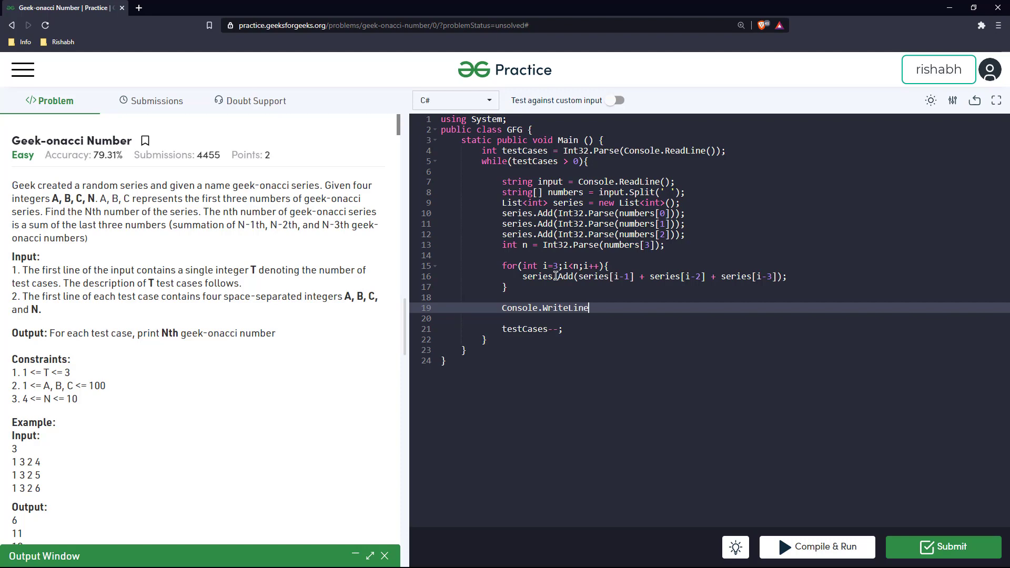
{"action": "type", "text": "(serei"}
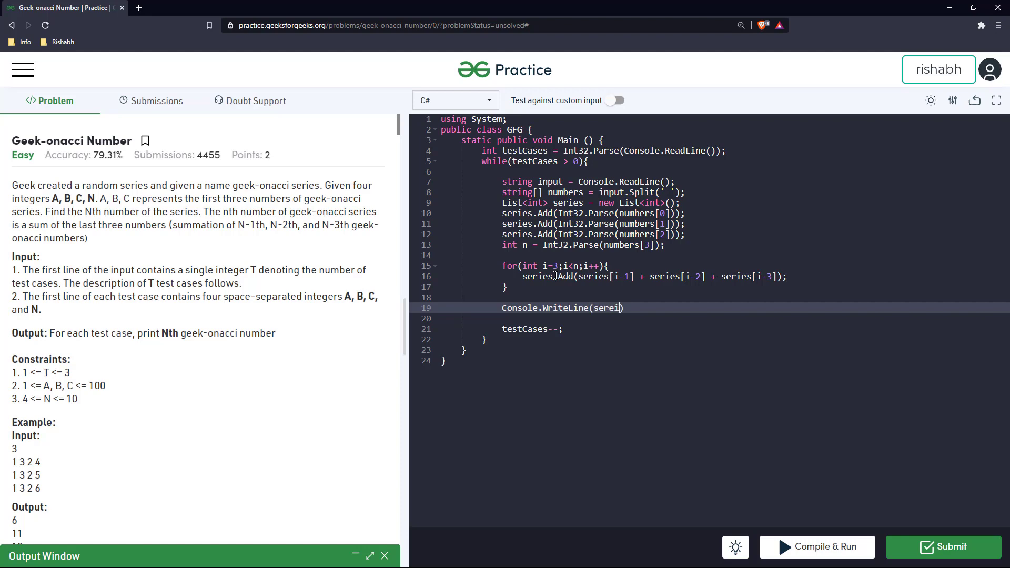
{"action": "type", "text": "series[n]"}
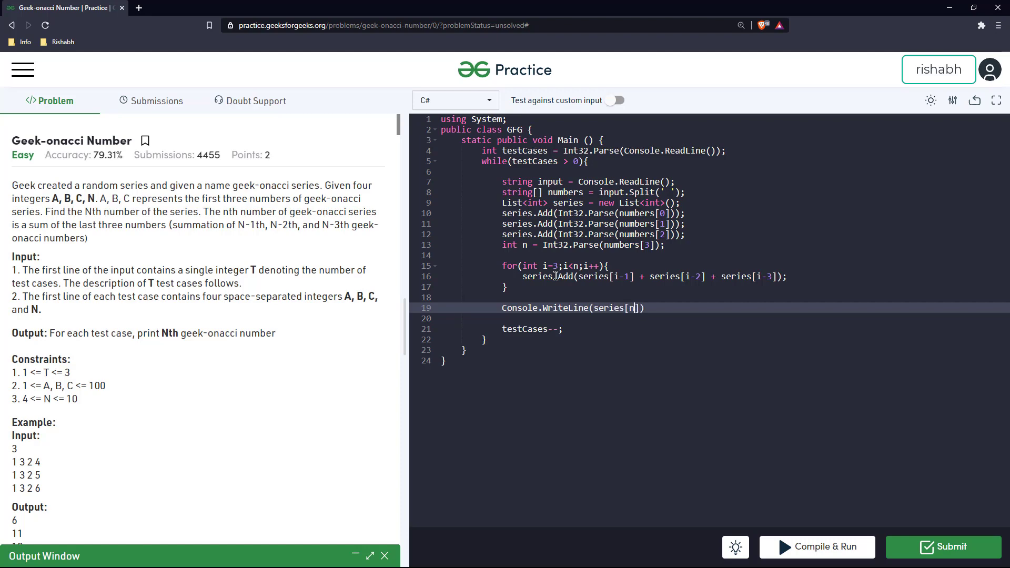
{"action": "type", "text": "-1"}
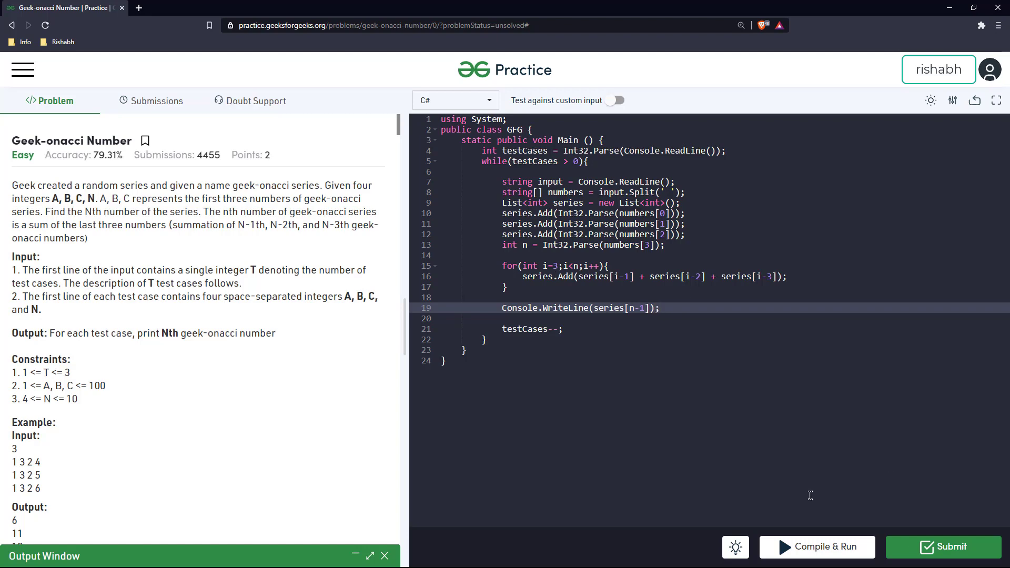
{"action": "left_click", "coordinate": [818, 548]}
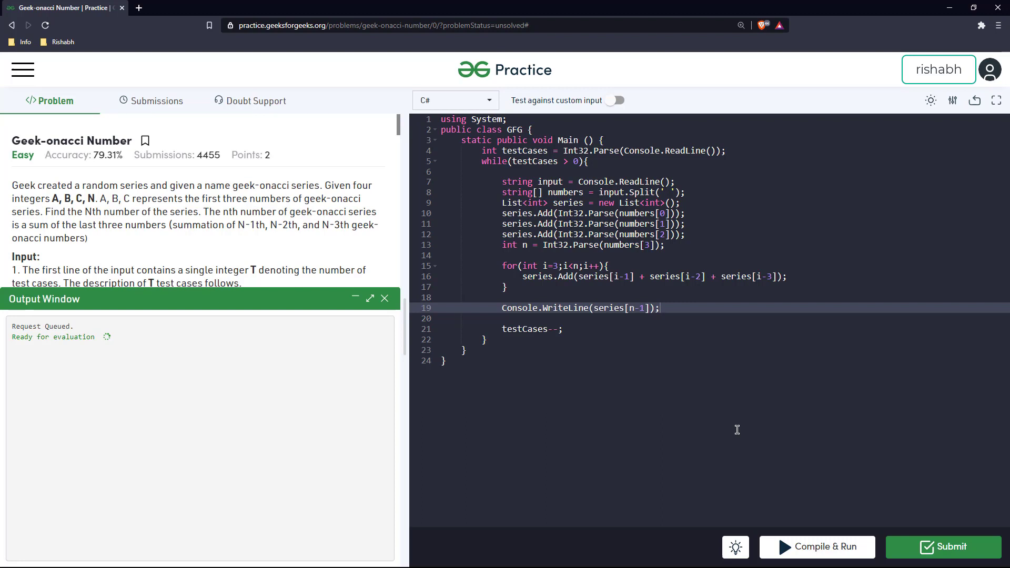
After the CS0246 List error, add using System.Collections.Generic; under using System;
{"action": "left_click", "coordinate": [817, 548]}
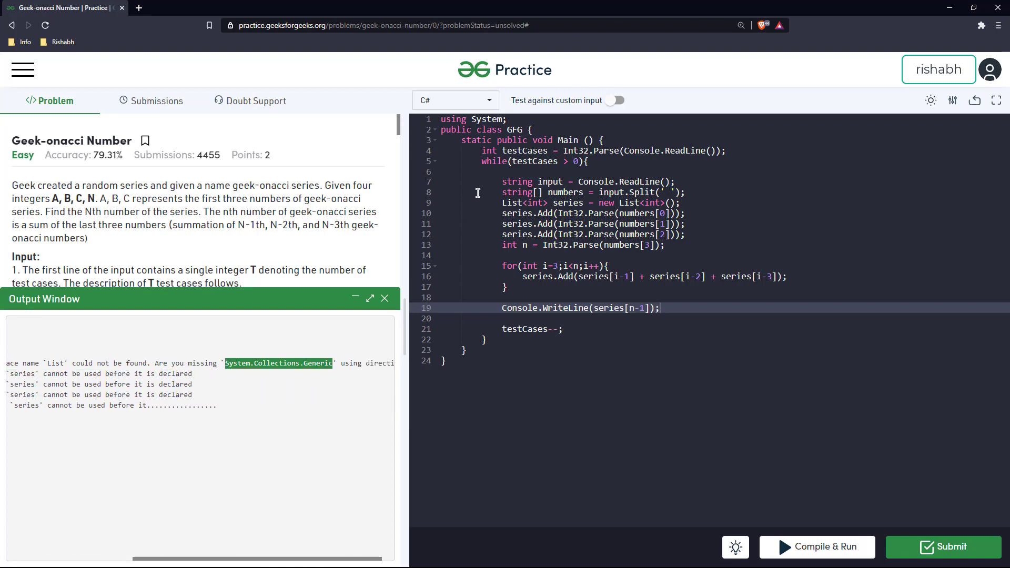
{"action": "type", "text": "us"}
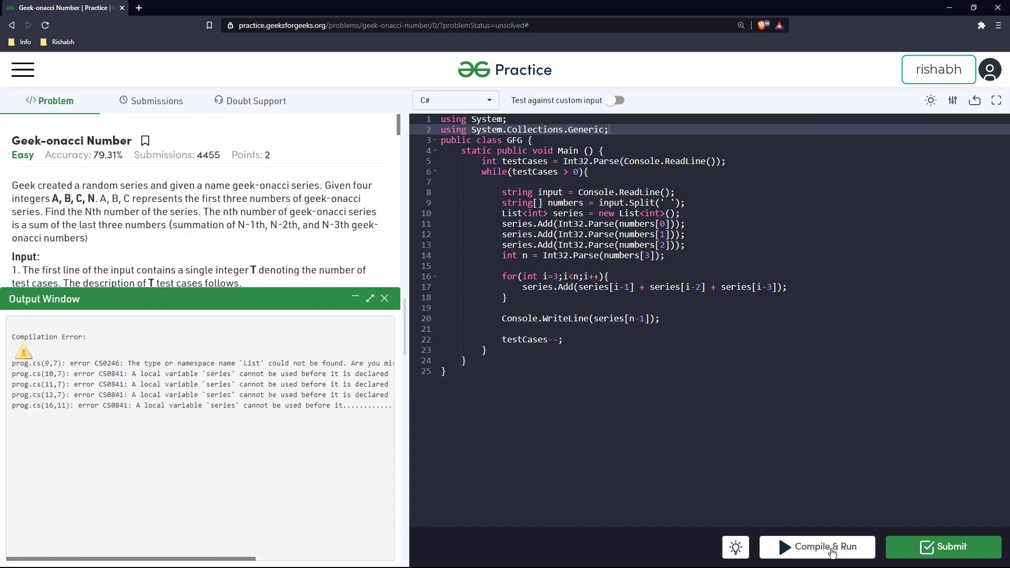
Recompile to get outputs 6, 11, 19 and submit the solution for evaluation
{"action": "left_click", "coordinate": [816, 548]}
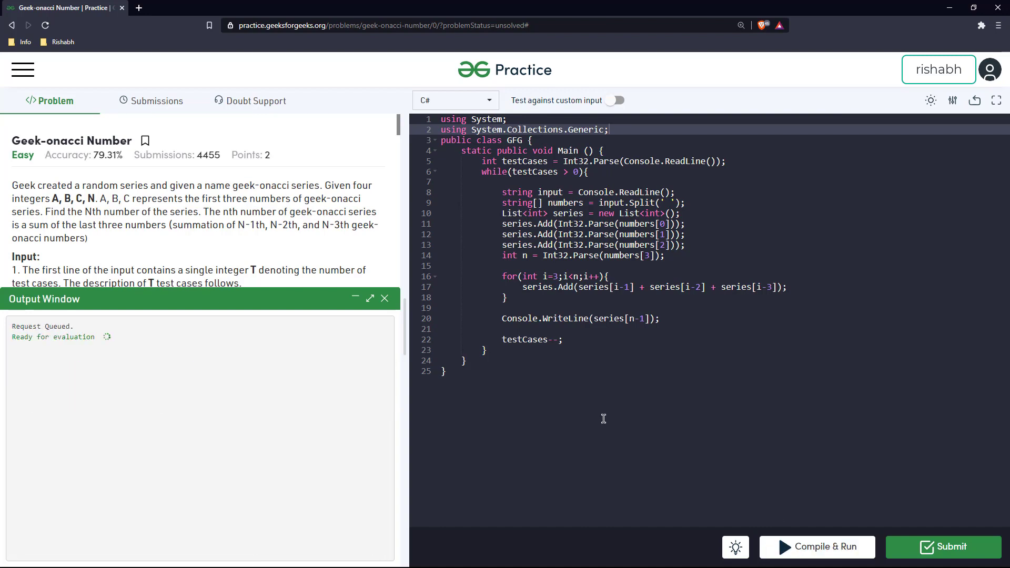
{"action": "mouse_move", "coordinate": [307, 458]}
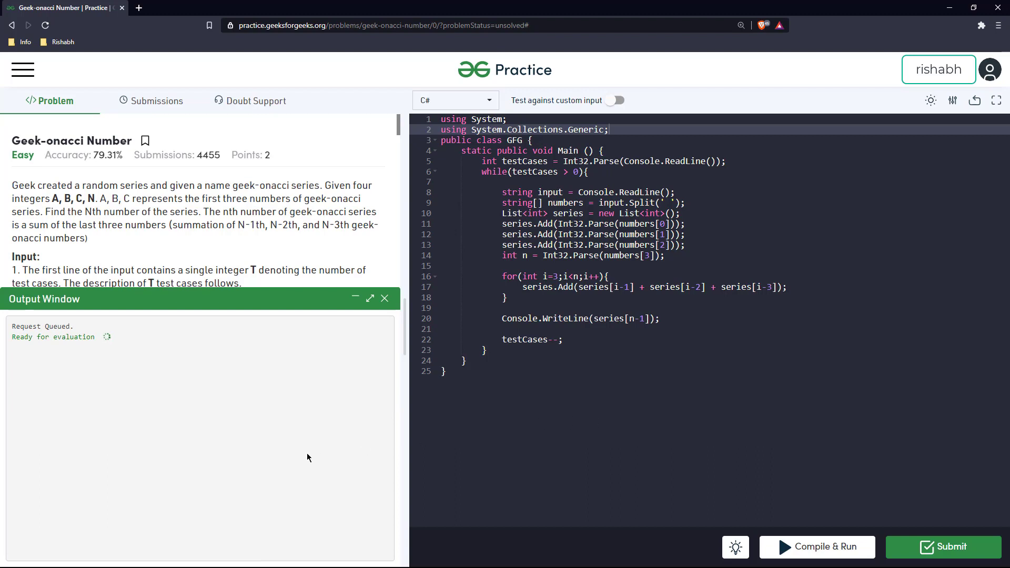
{"action": "left_click", "coordinate": [816, 547]}
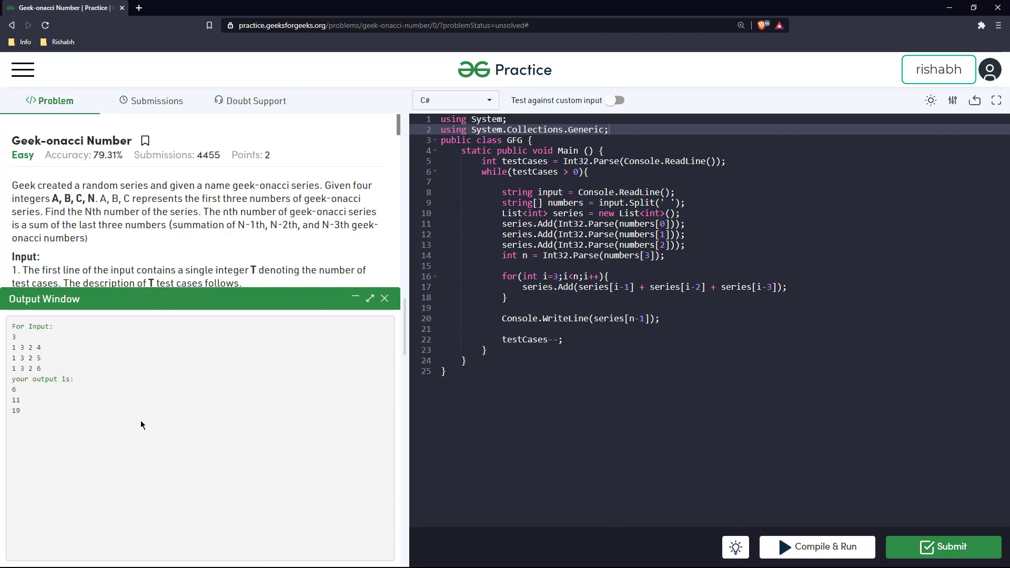
{"action": "mouse_move", "coordinate": [26, 401]}
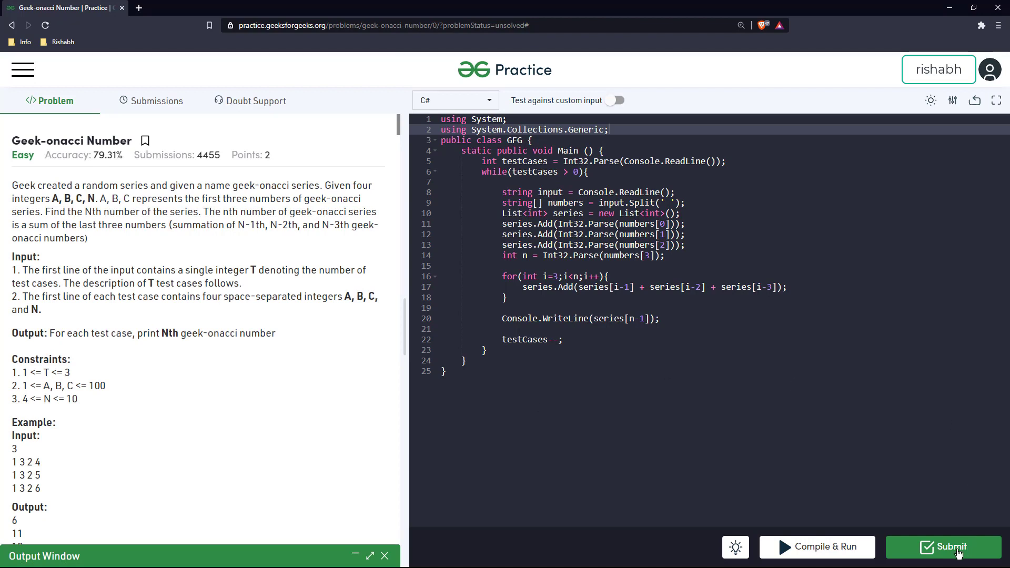
{"action": "left_click", "coordinate": [945, 548]}
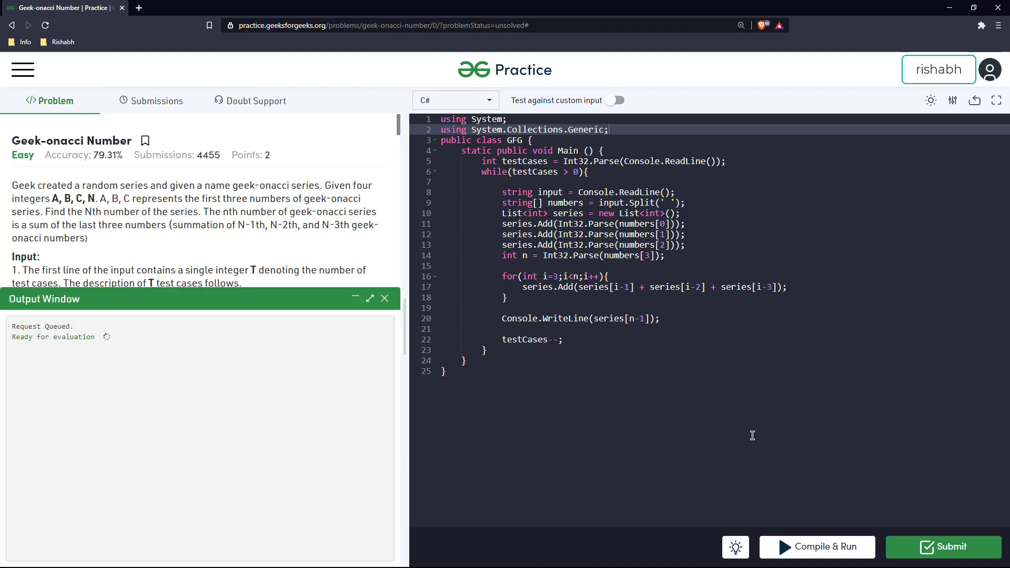